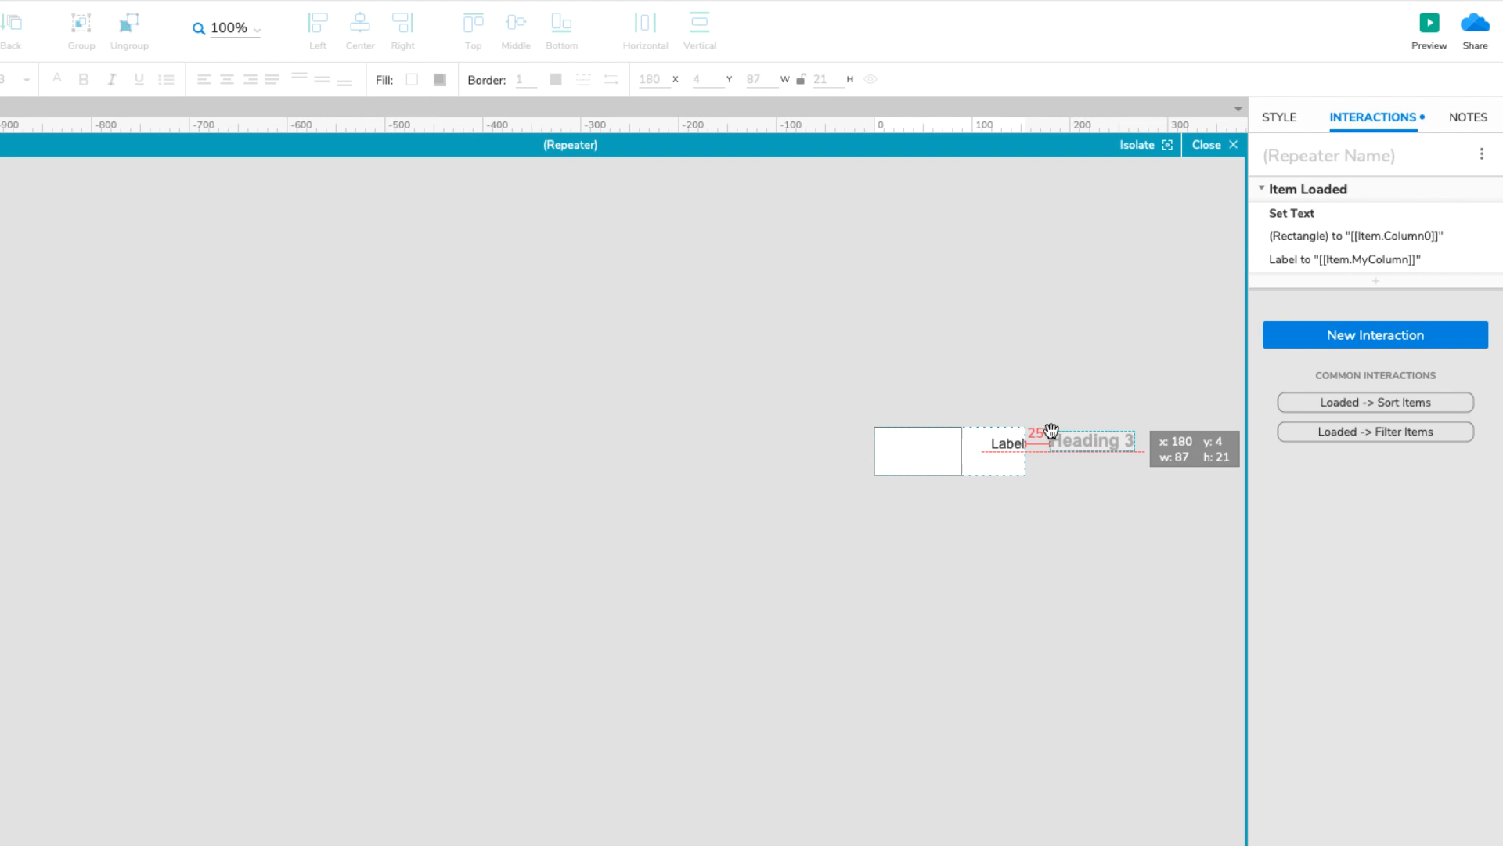
Close the repeater item editor, returning to the page with rows 1, 2, 3.
left_click(1045, 451)
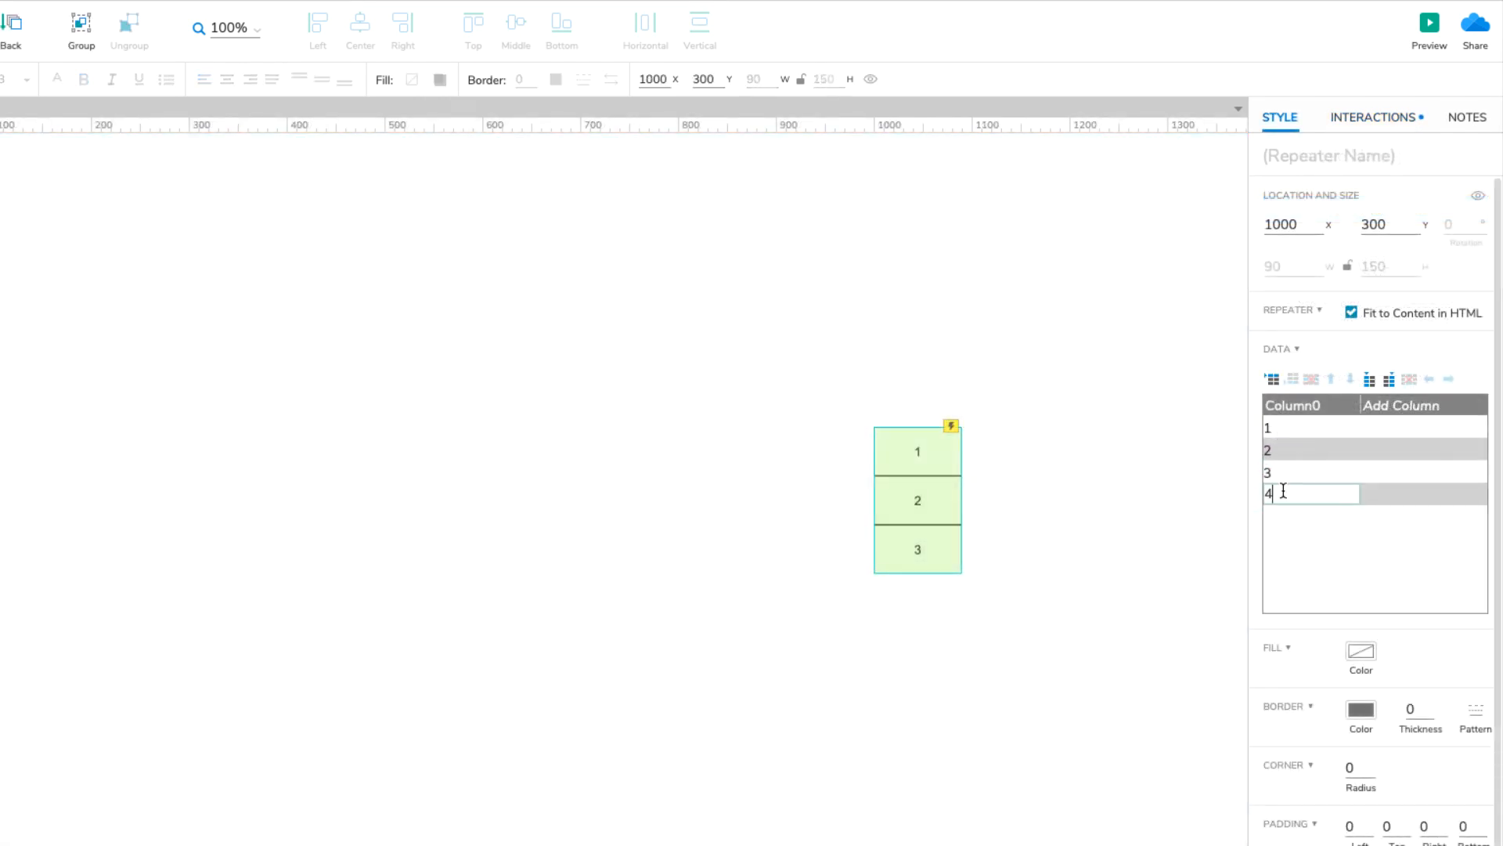
left_click(1373, 118)
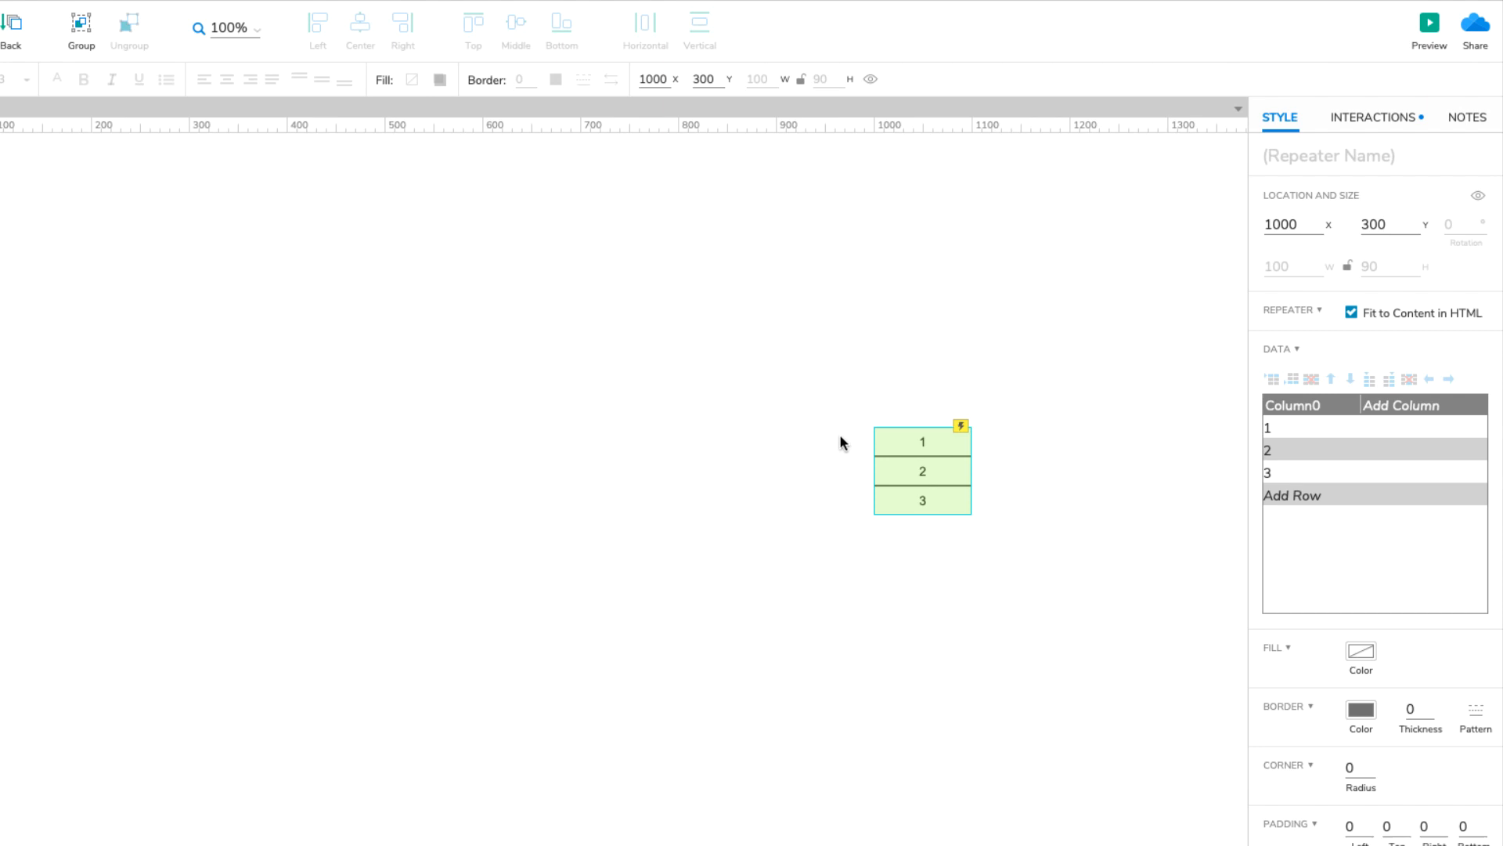
mouse_move(852, 438)
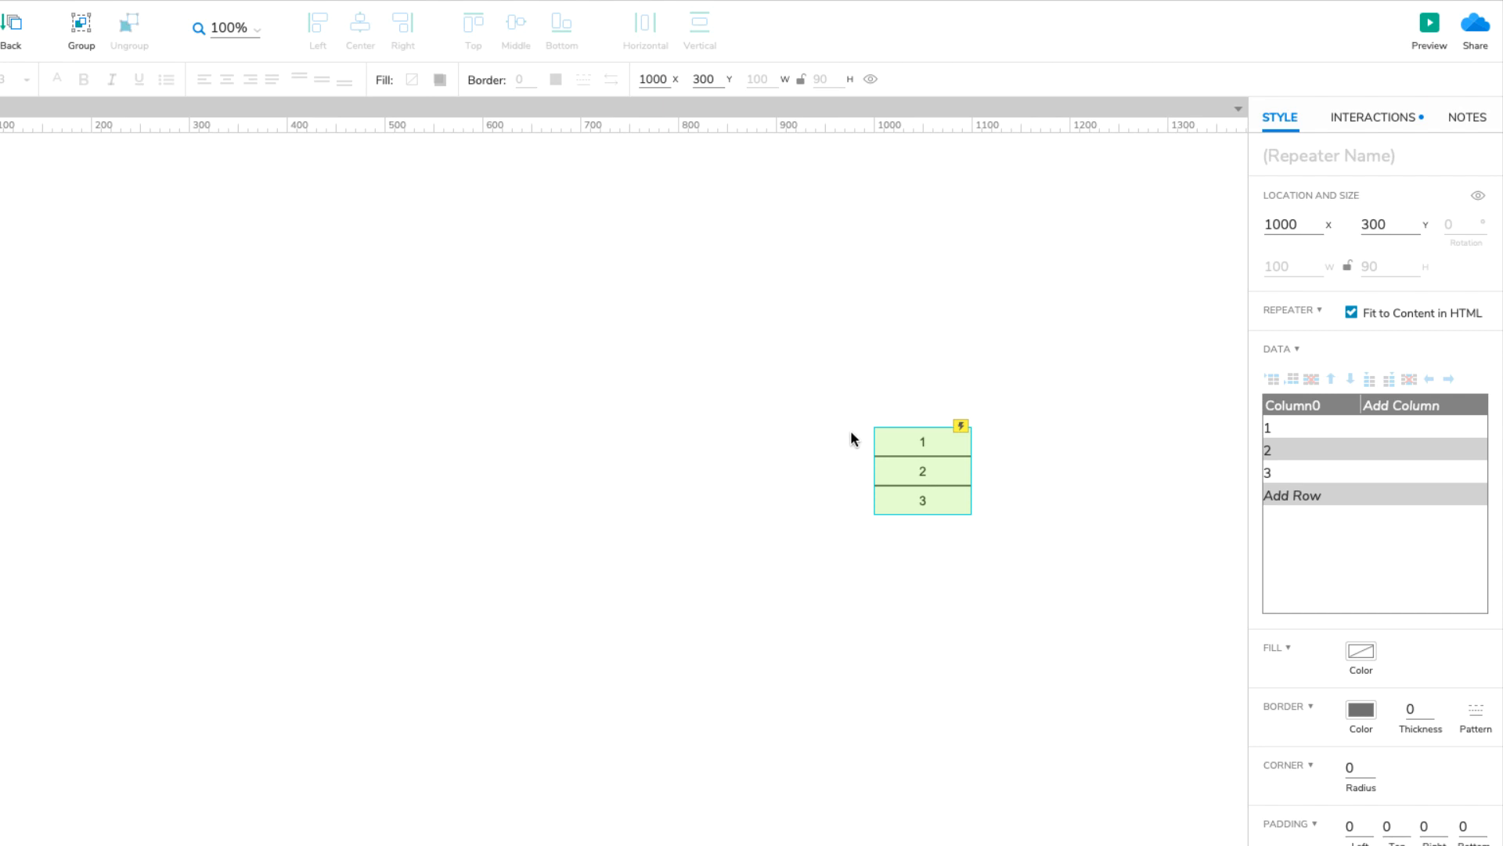
mouse_move(866, 467)
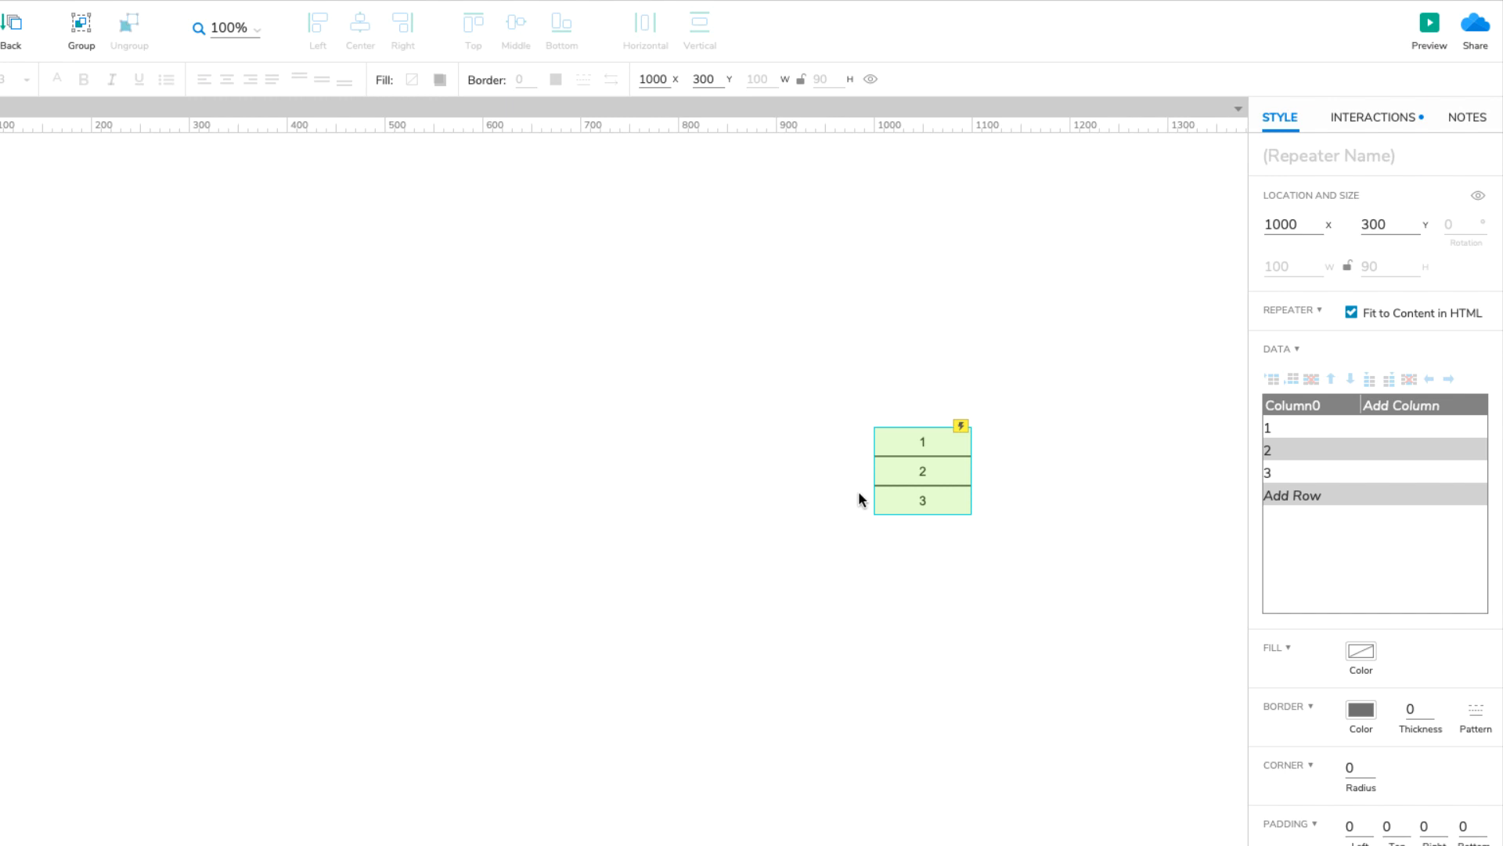
Select the rectangle inside the repeater item to resize it taller and narrower.
double_click(920, 470)
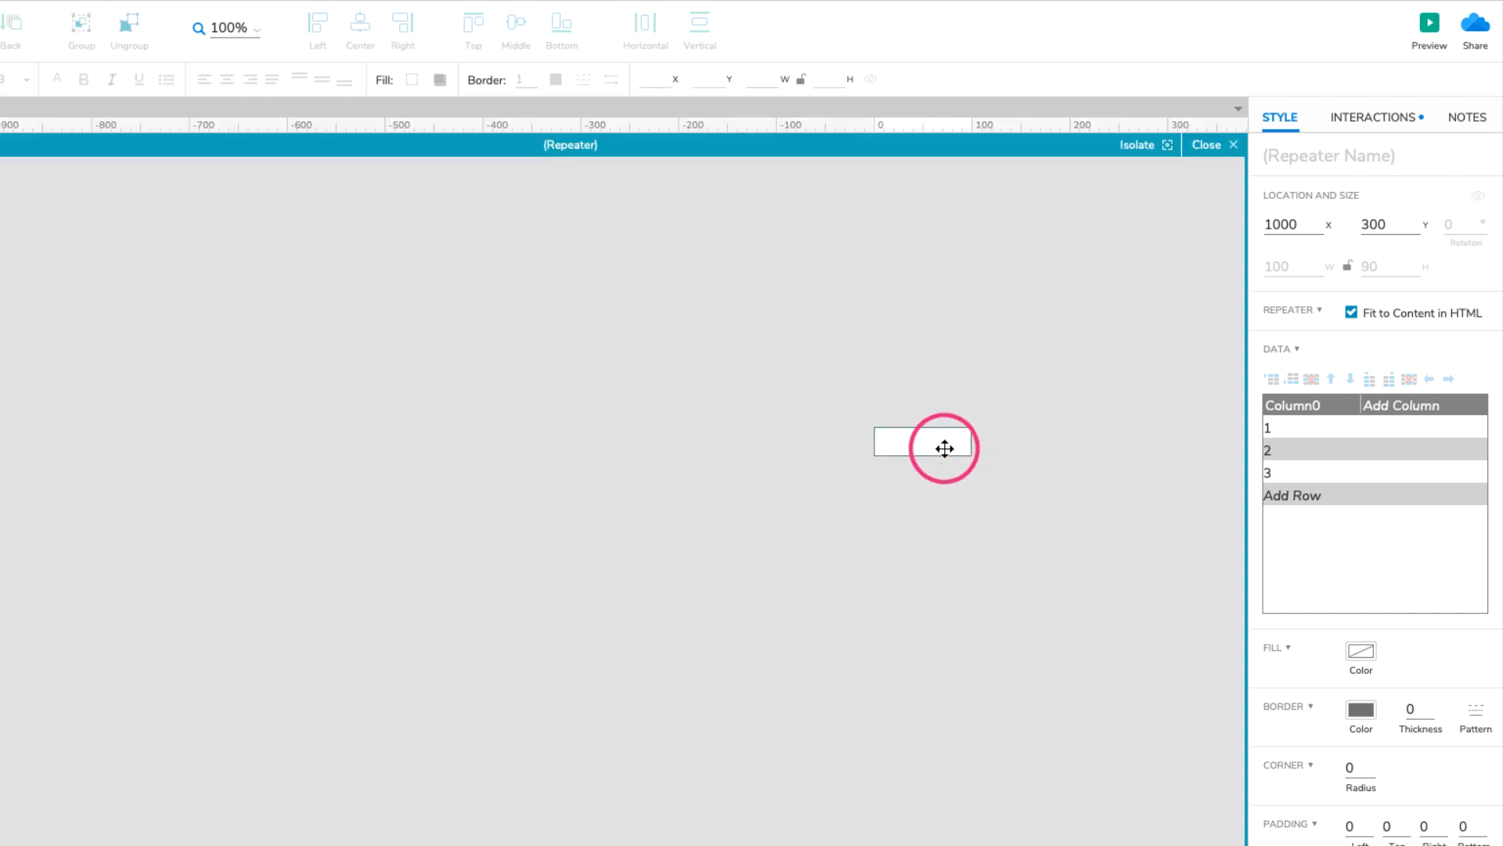
left_click(920, 451)
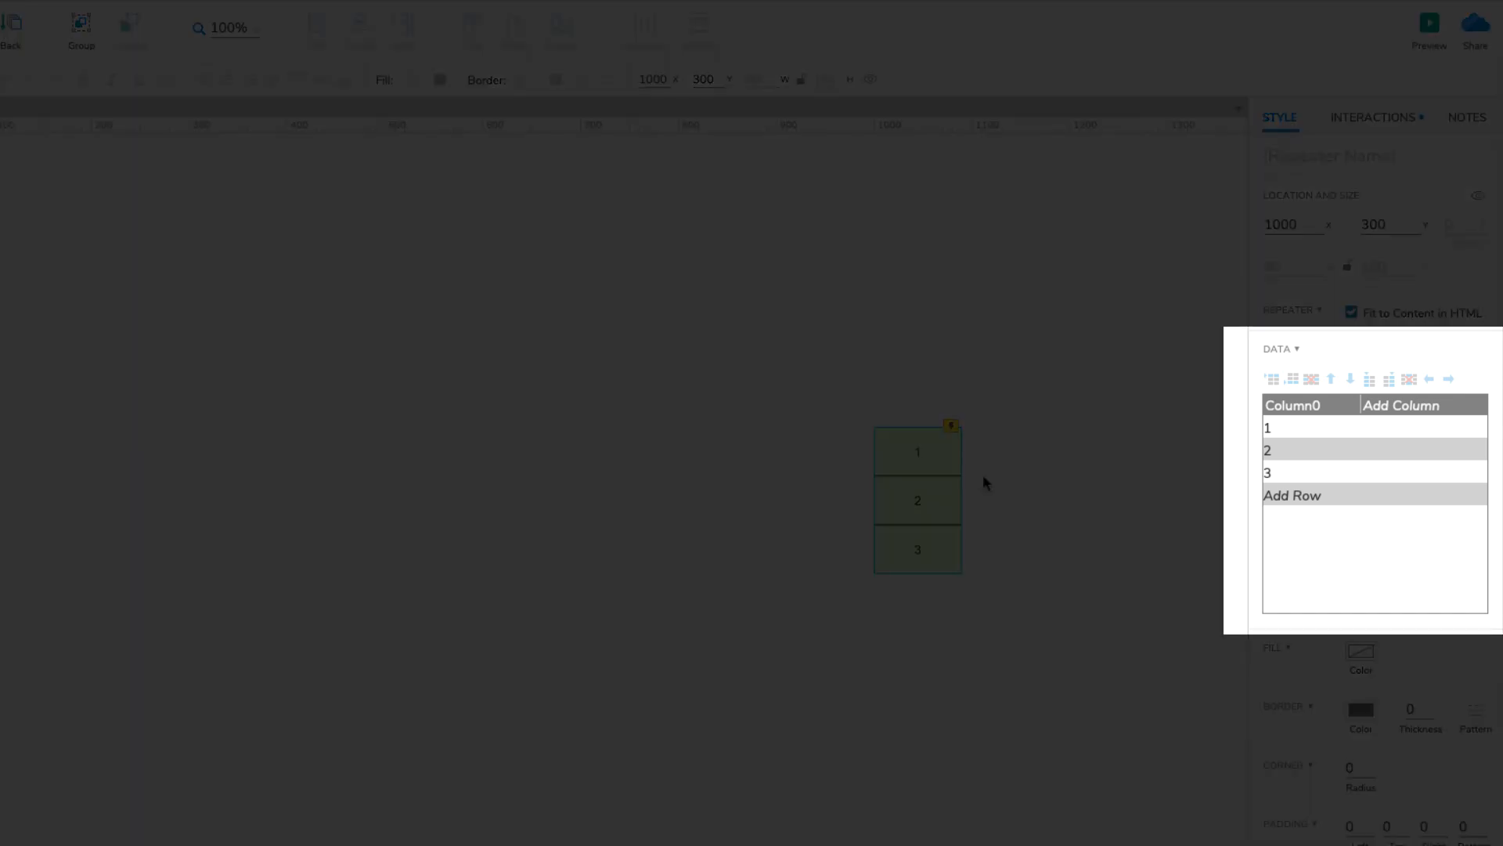
mouse_move(1232, 430)
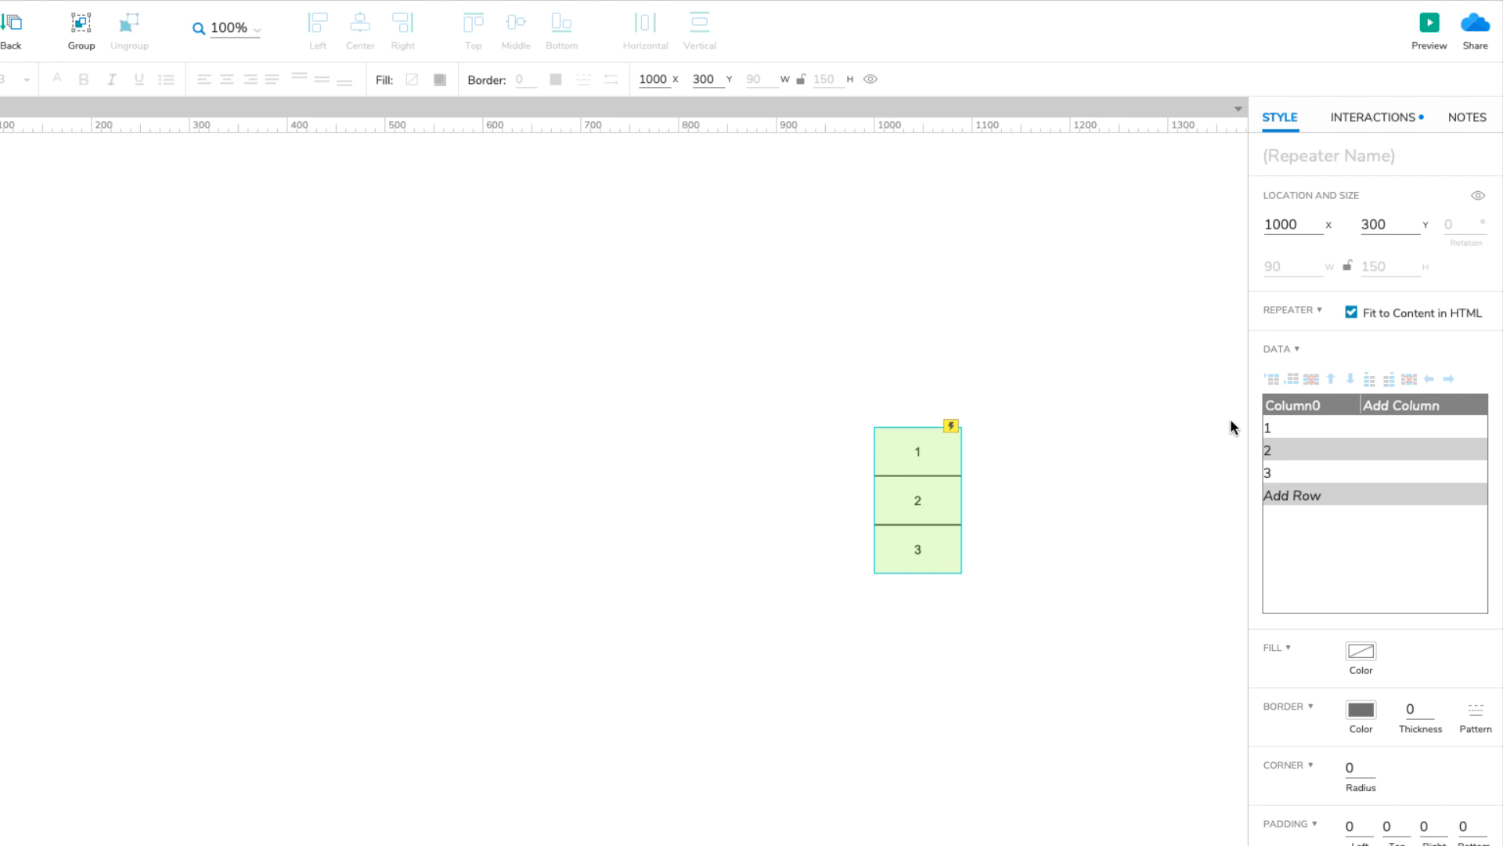
Add a fourth data row with Column0 value 4.
left_click(1291, 404)
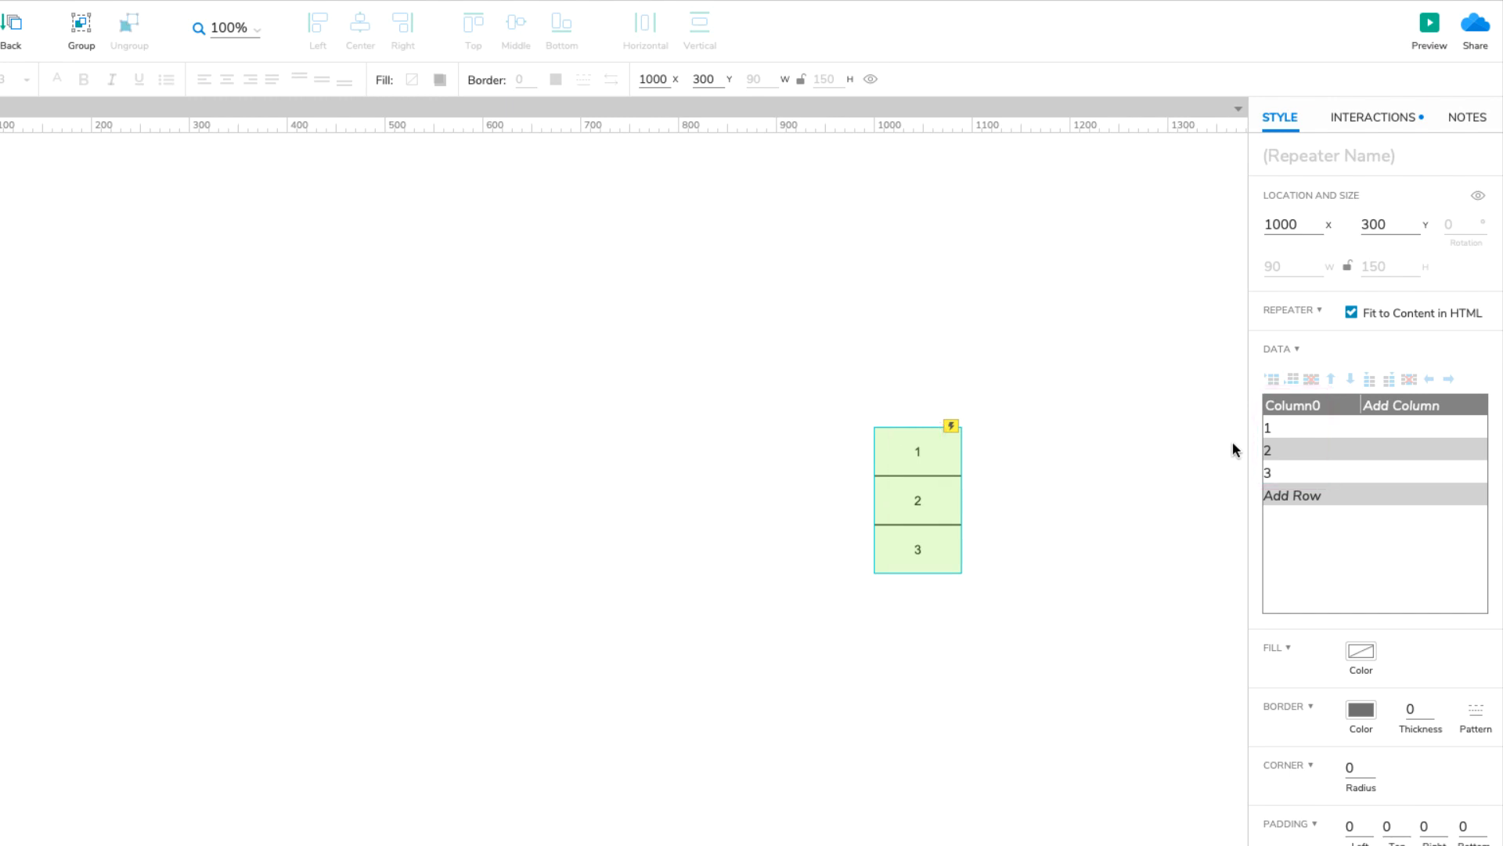
left_click(1292, 493)
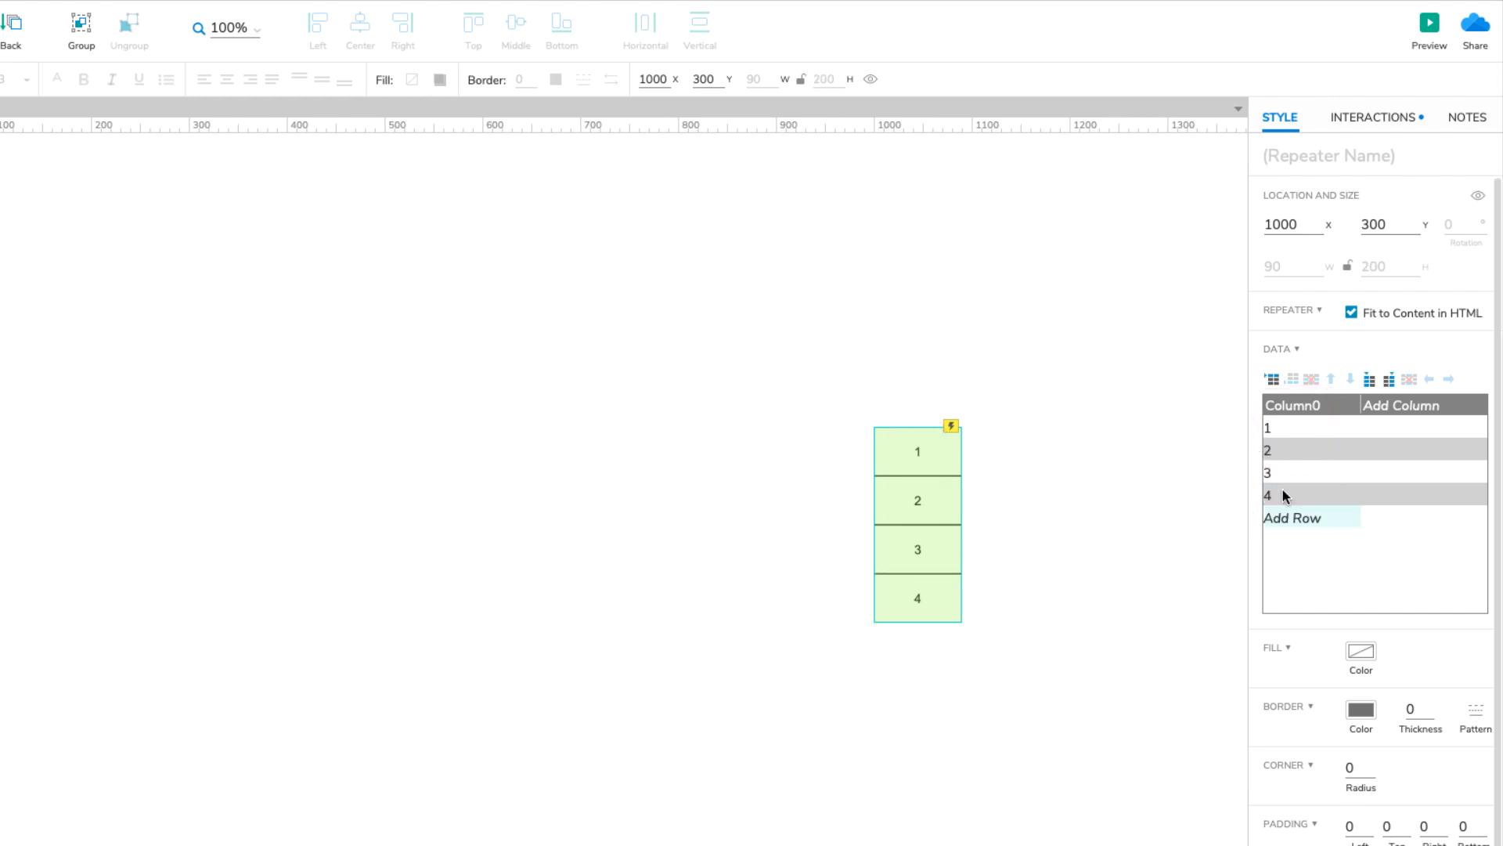
mouse_move(993, 614)
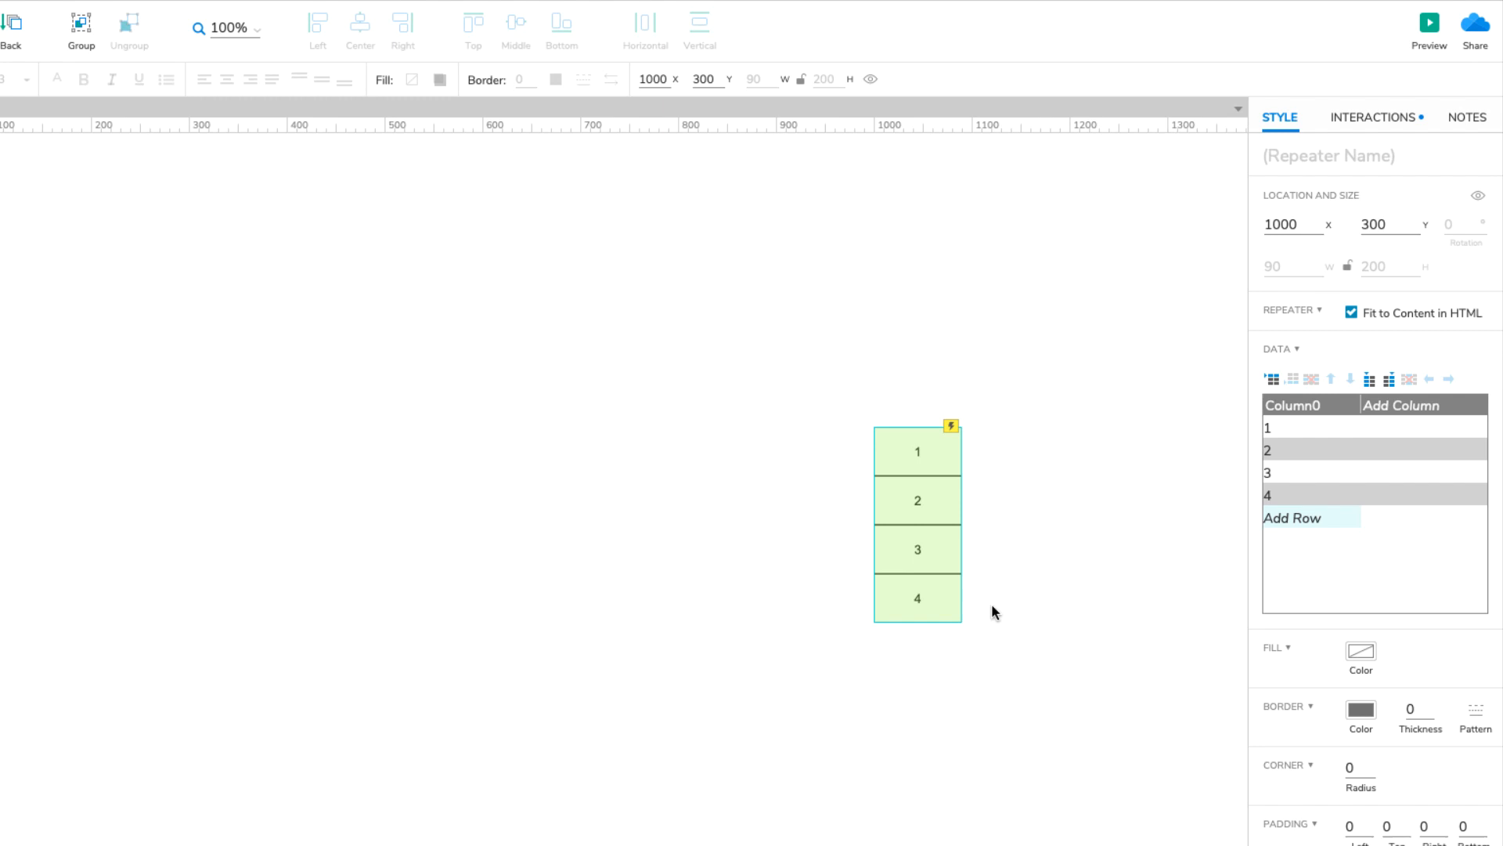
mouse_move(981, 604)
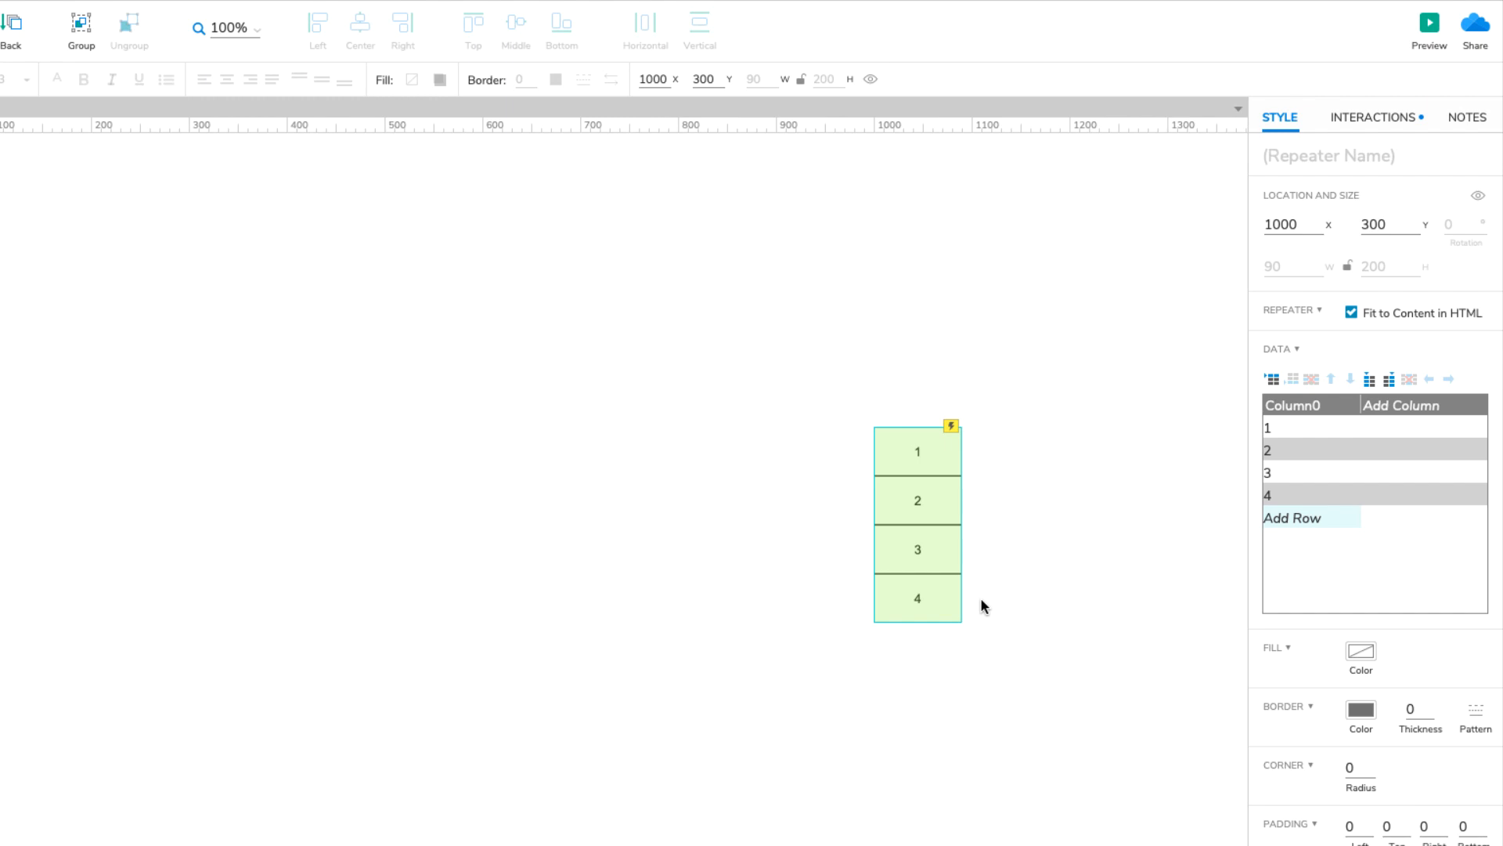
mouse_move(1330, 333)
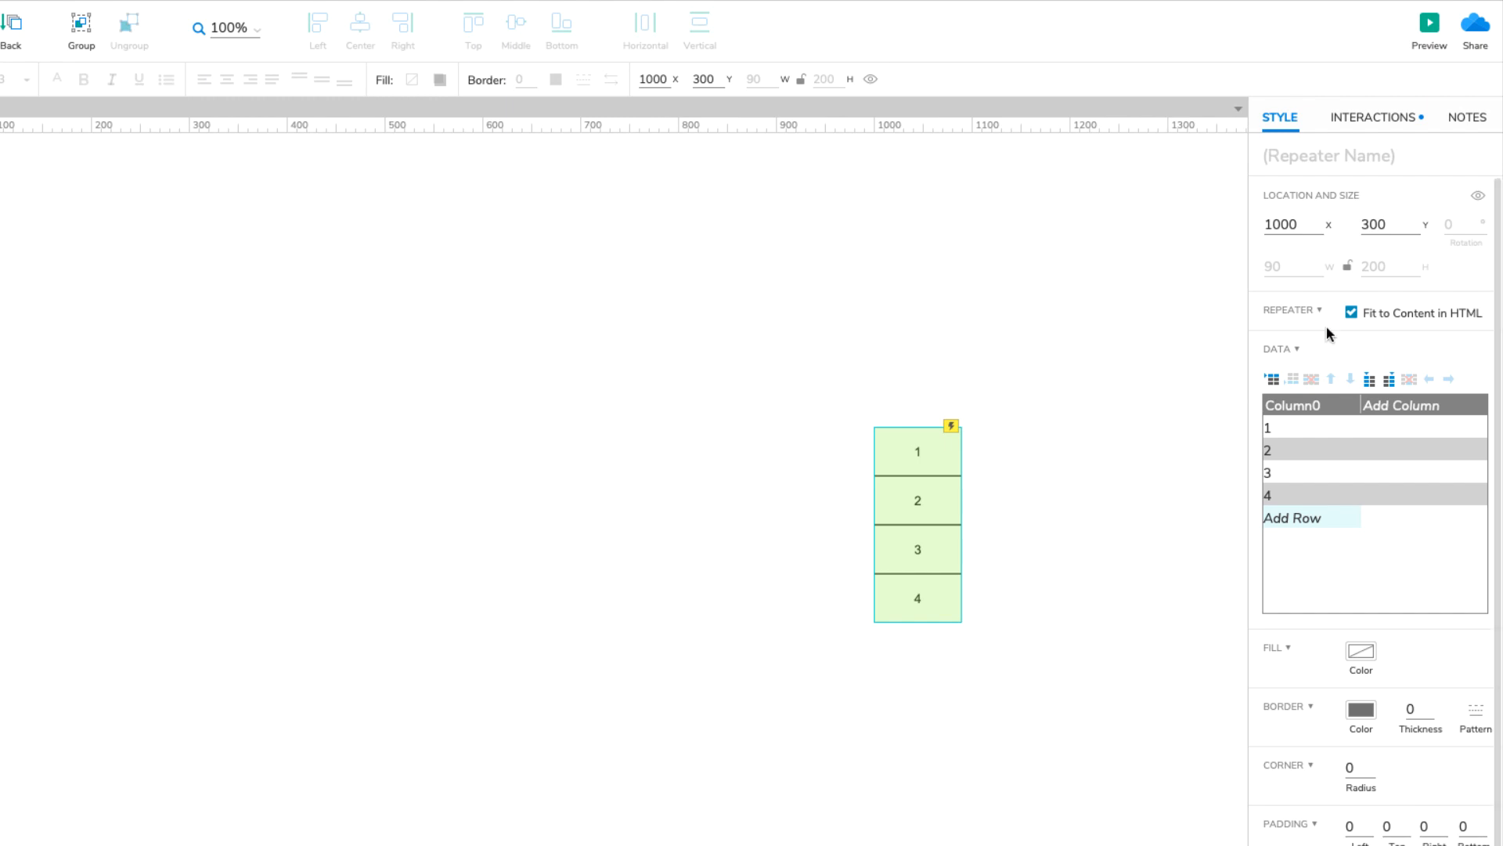
Review the Item Loaded Set Text action assigning [[Item.Column0]] to the rectangle.
left_click(1372, 117)
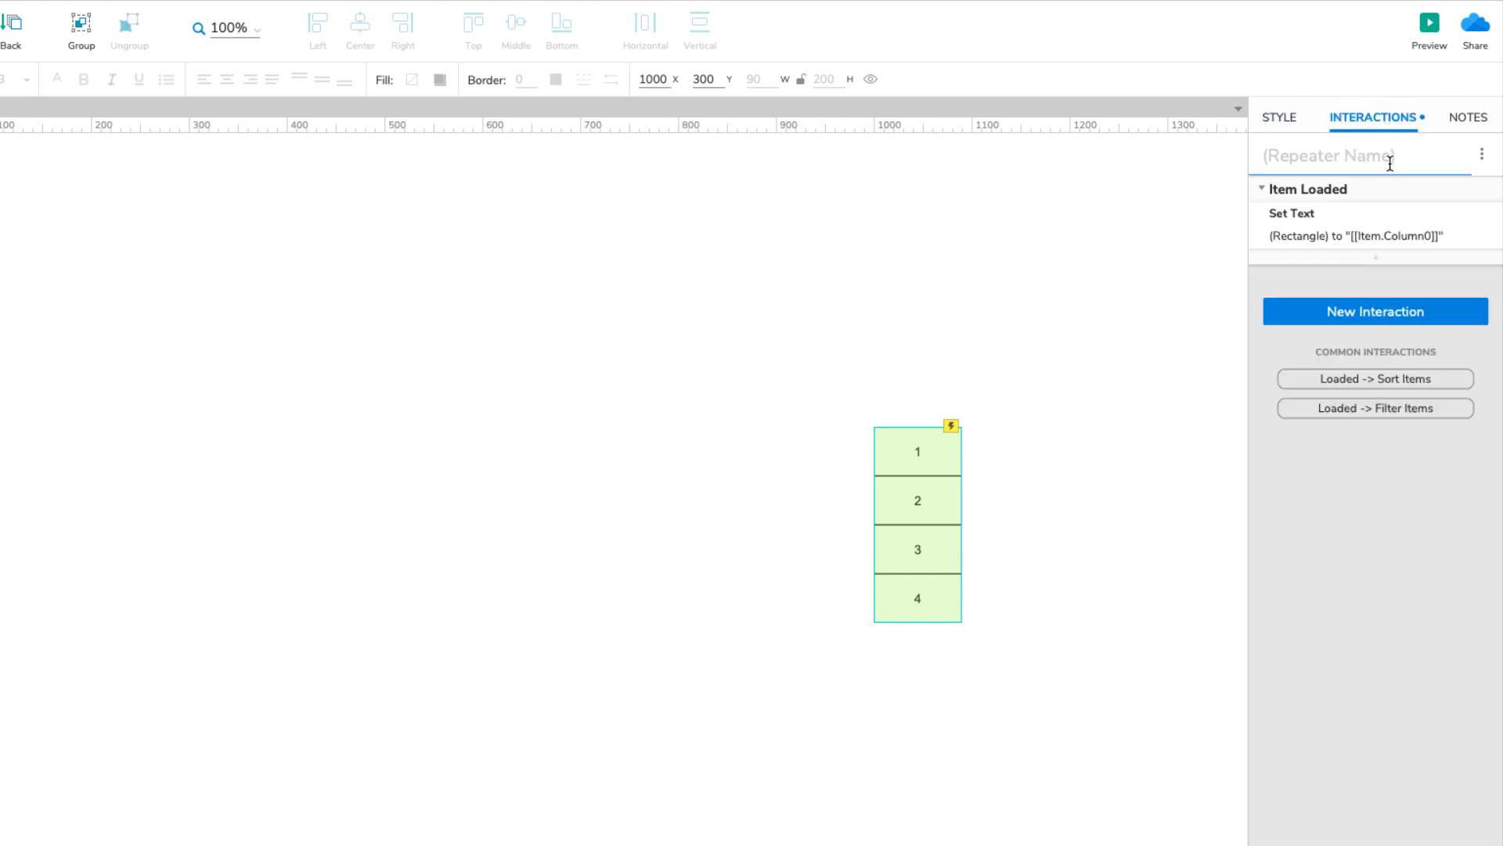
mouse_move(1351, 190)
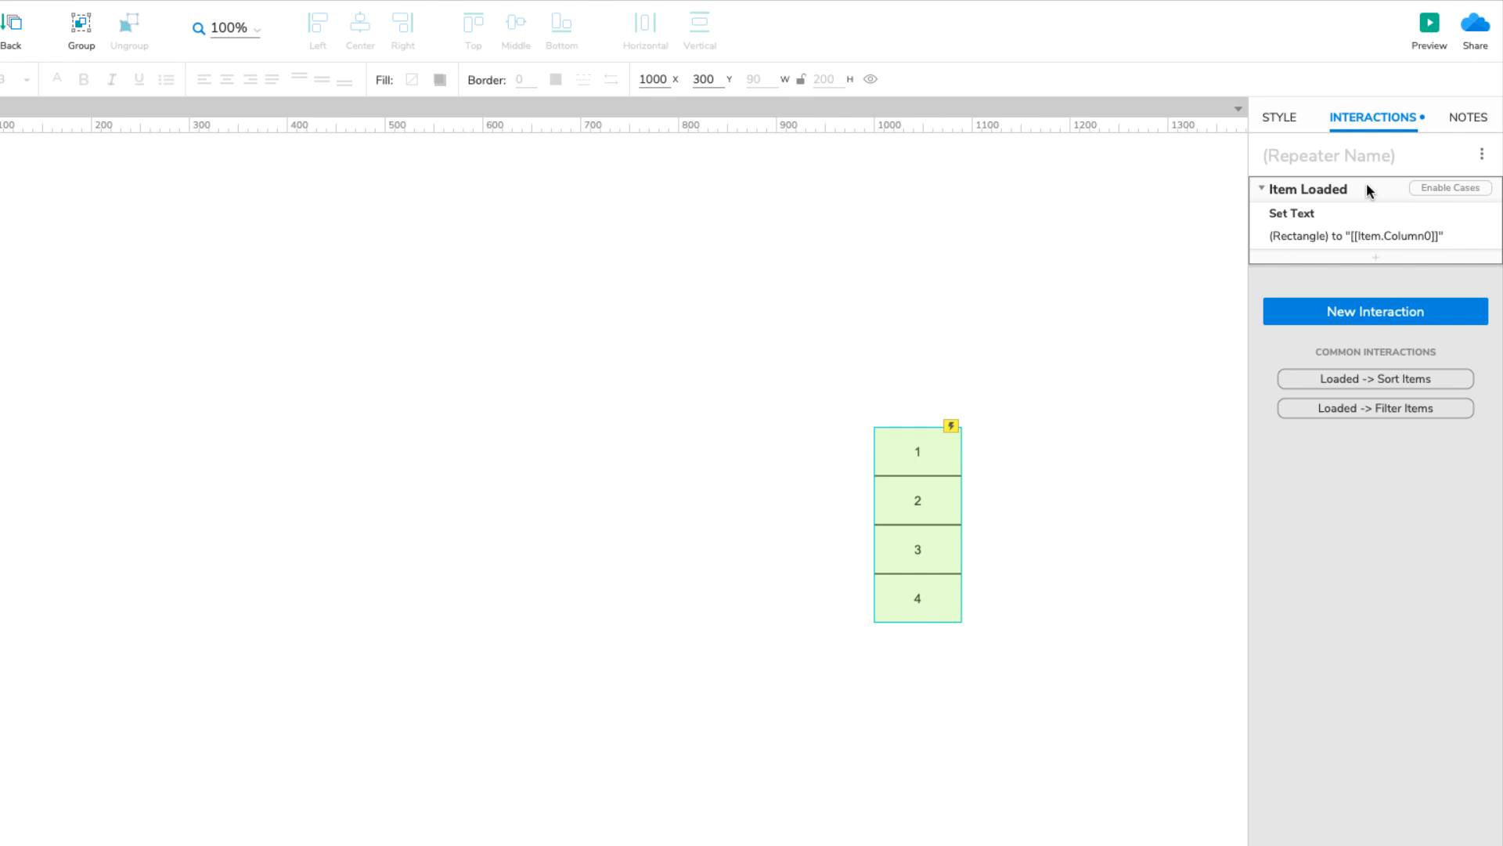
left_click(1352, 237)
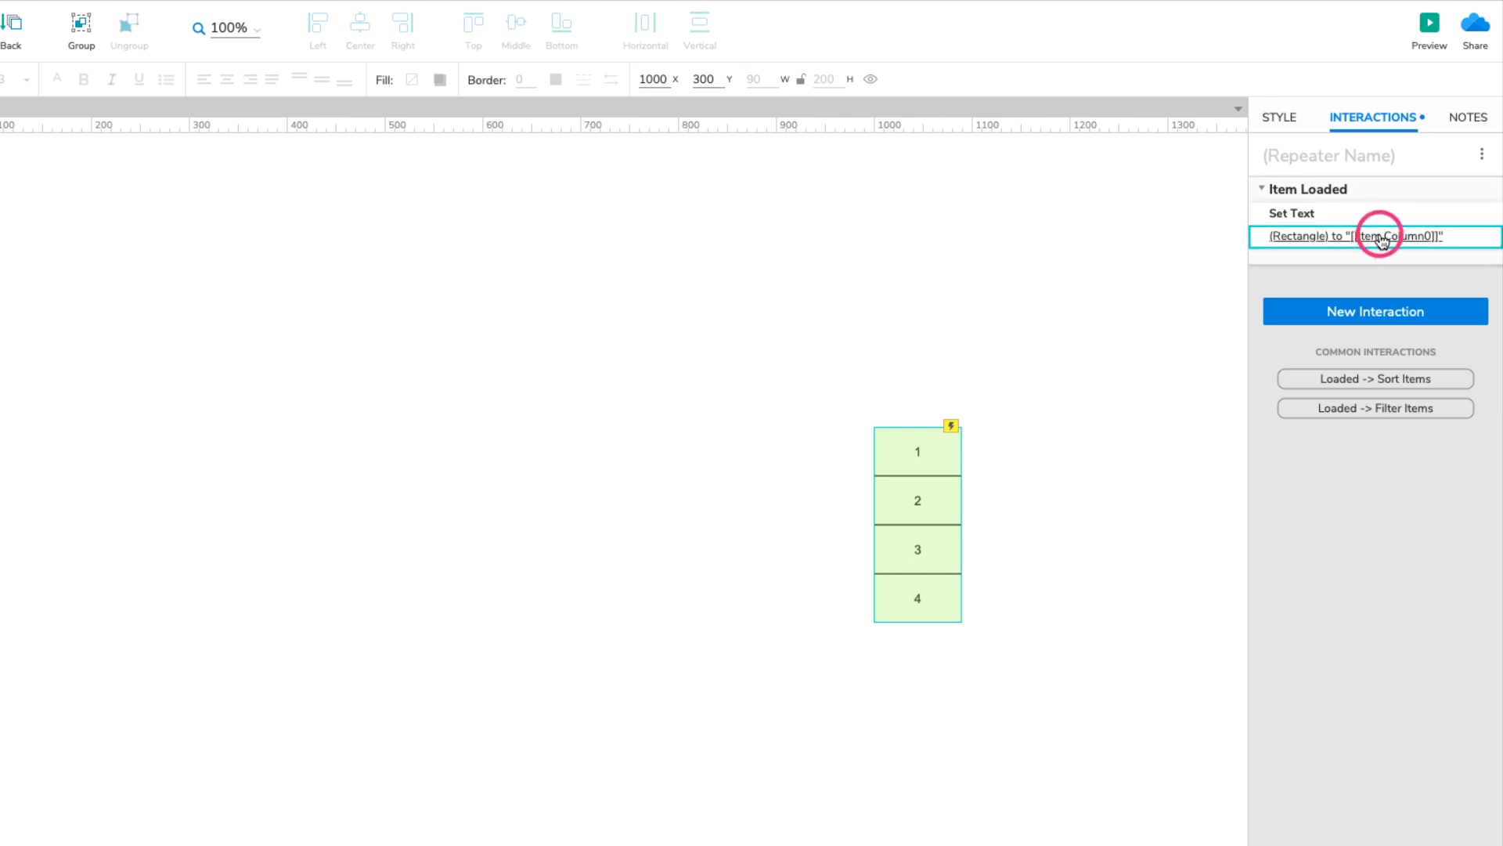
left_click(1351, 236)
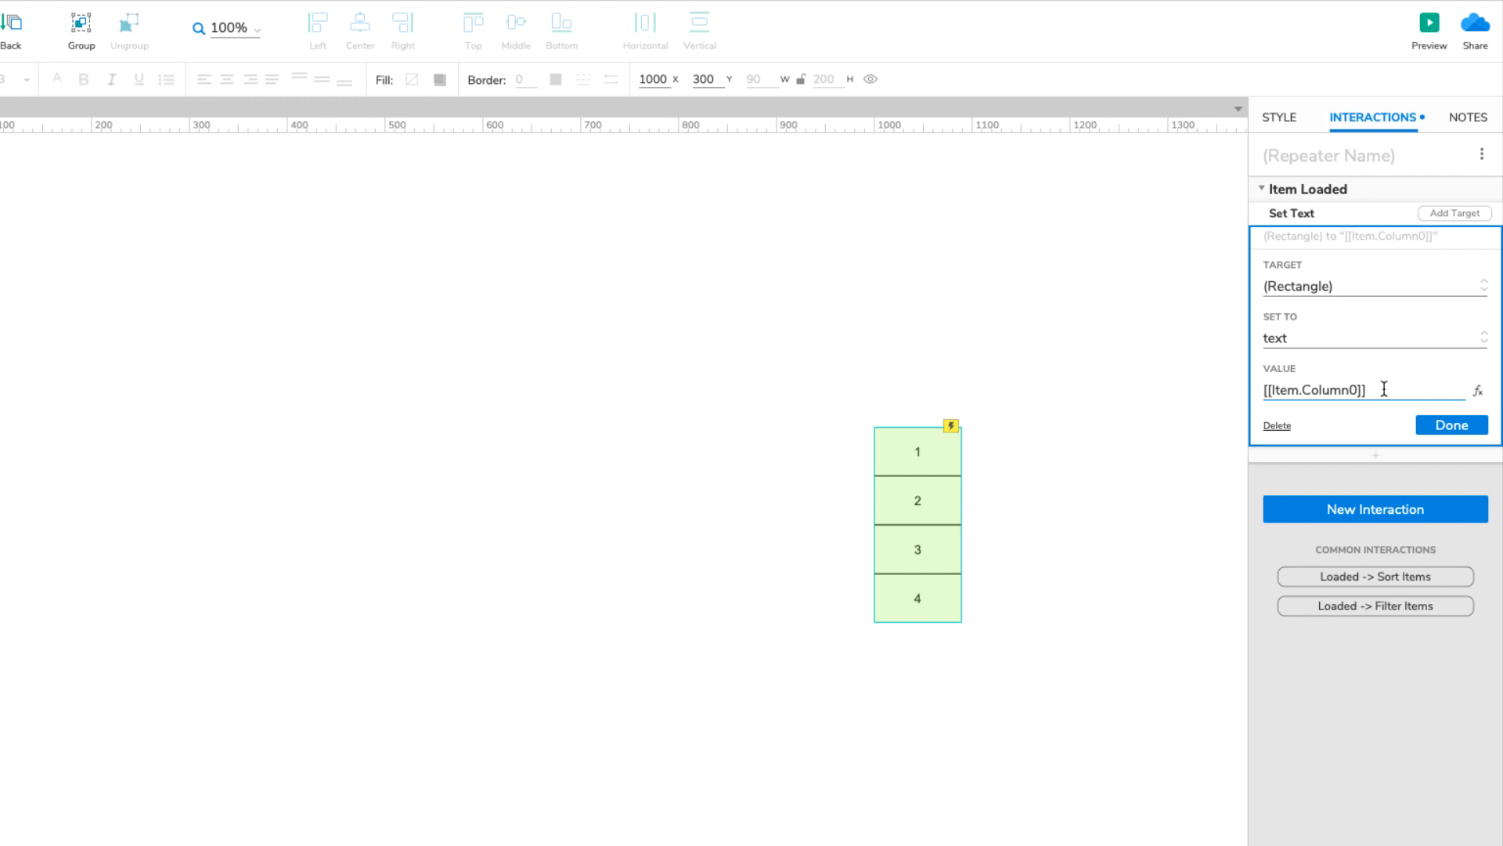
left_click(1450, 425)
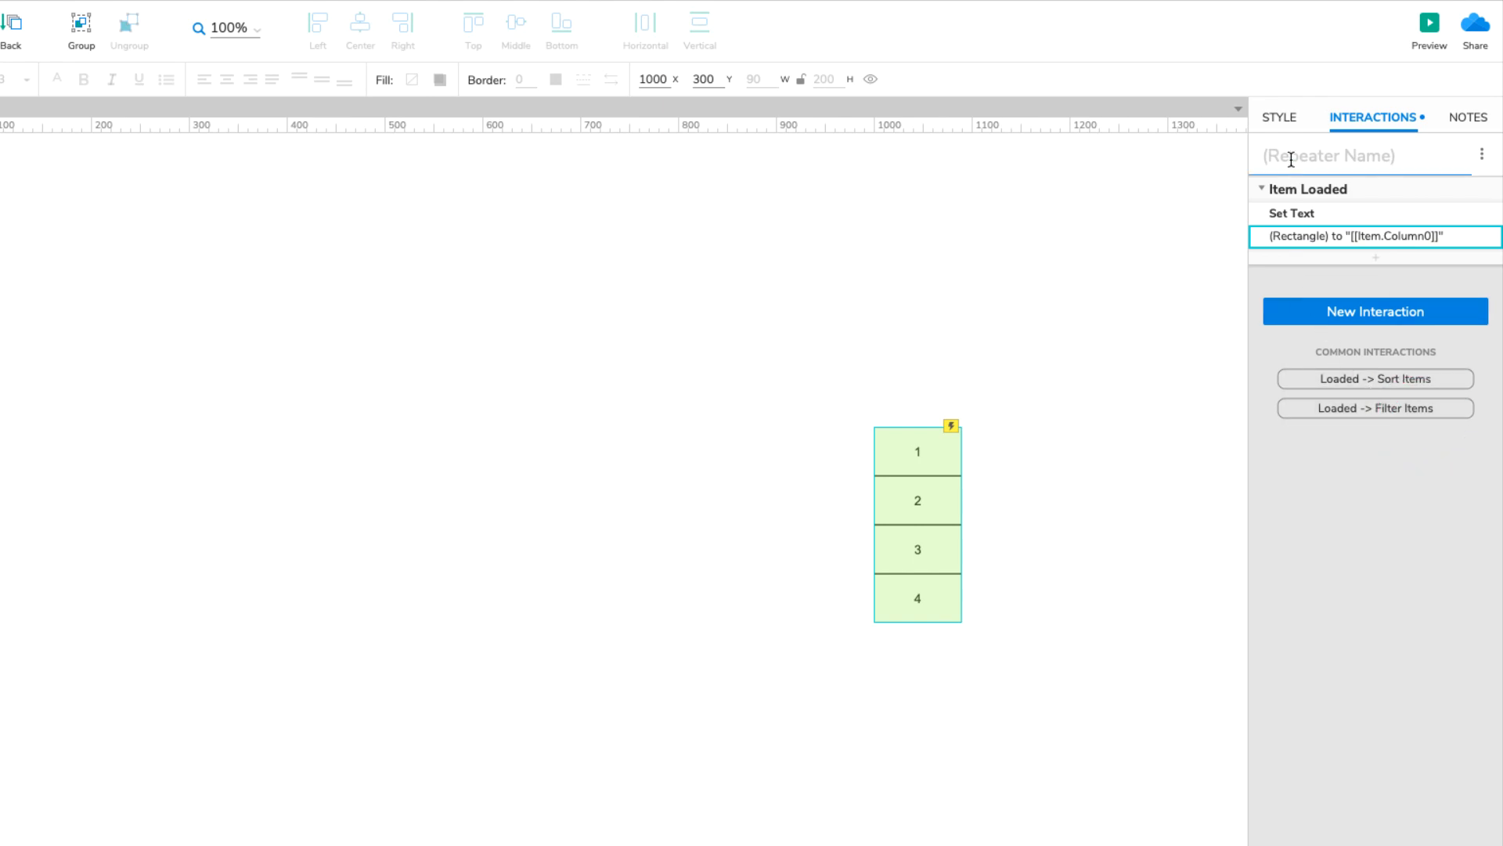
Open the repeater item to place a Label beside its rectangle.
left_click(1278, 116)
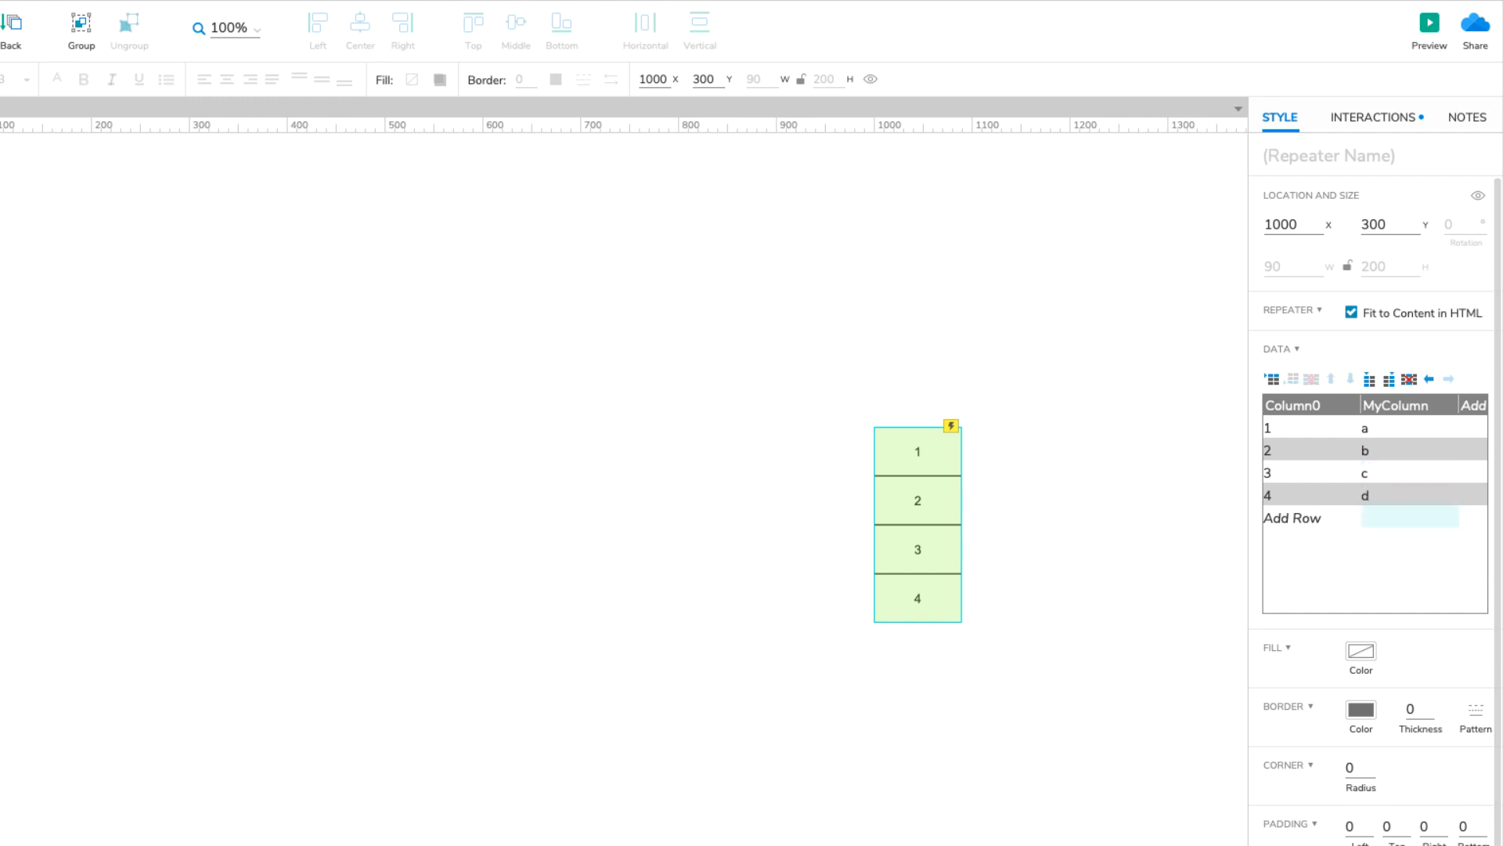
mouse_move(1019, 498)
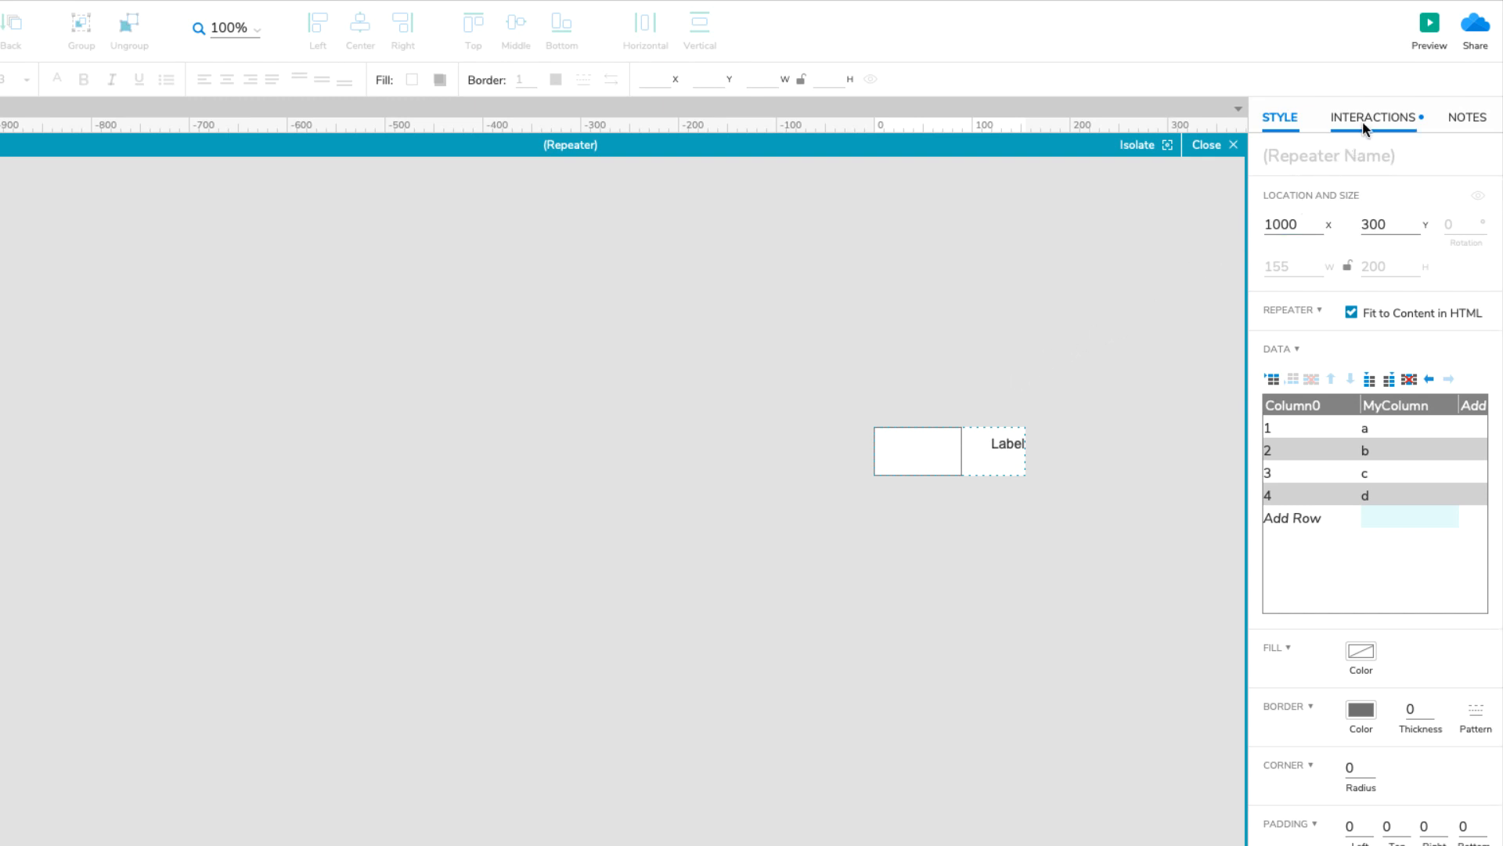
Add the Label as a Set Text target with value [[Item.MyColumn]].
left_click(1372, 117)
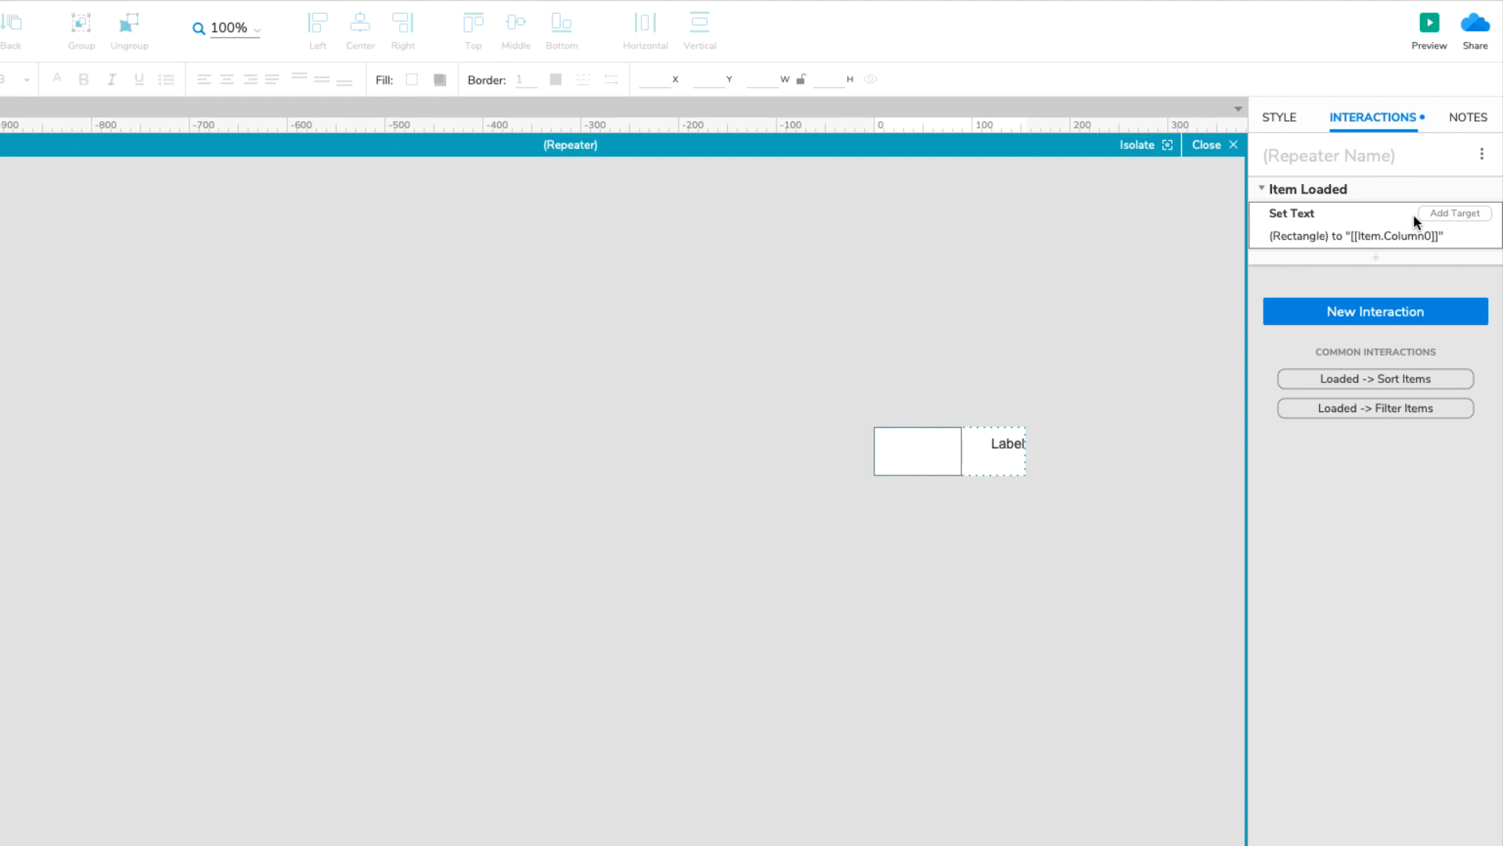
left_click(1454, 213)
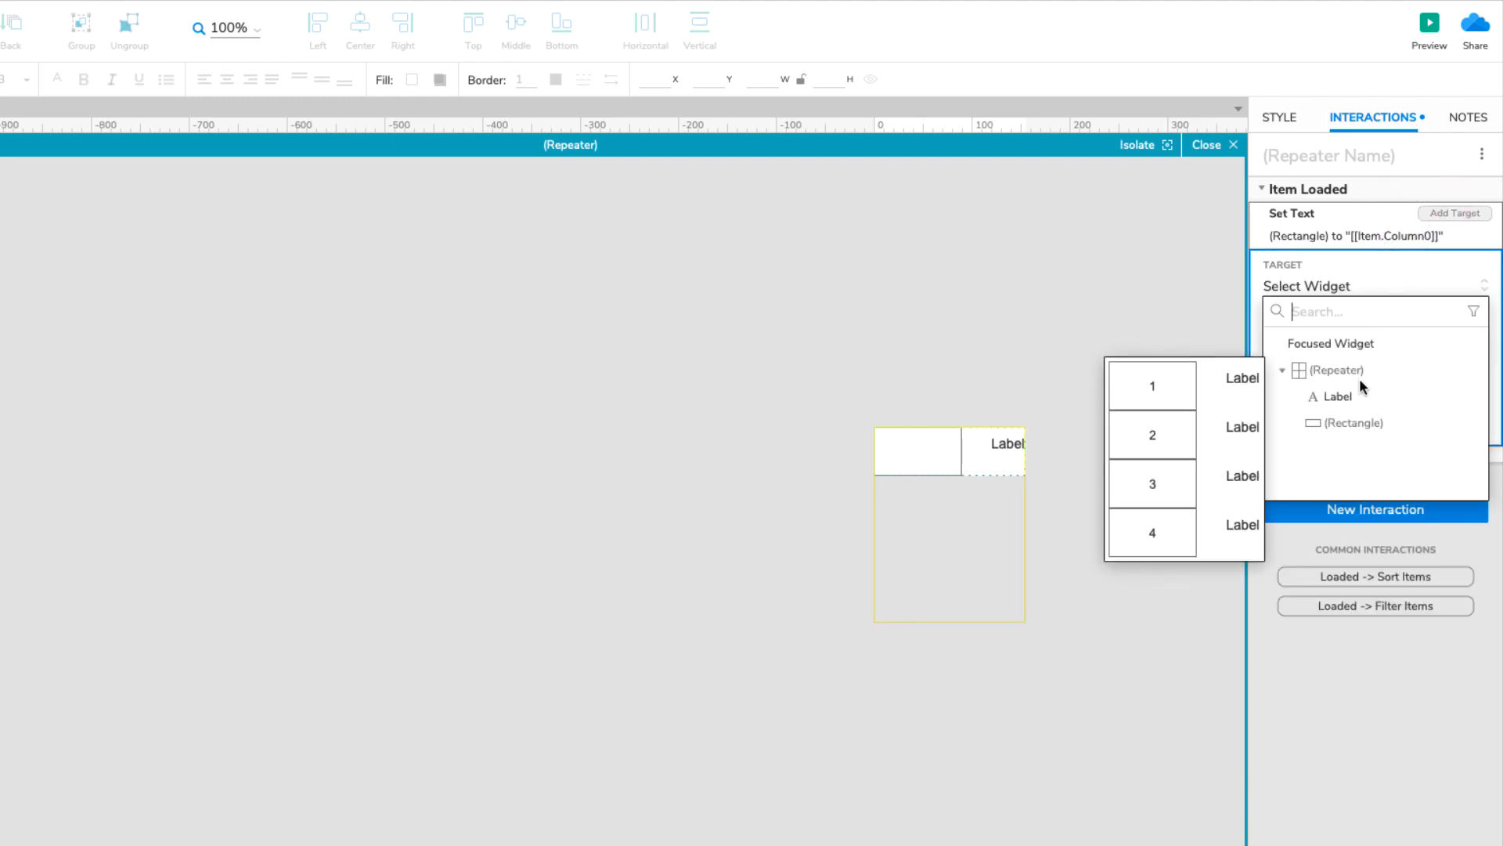
left_click(1339, 396)
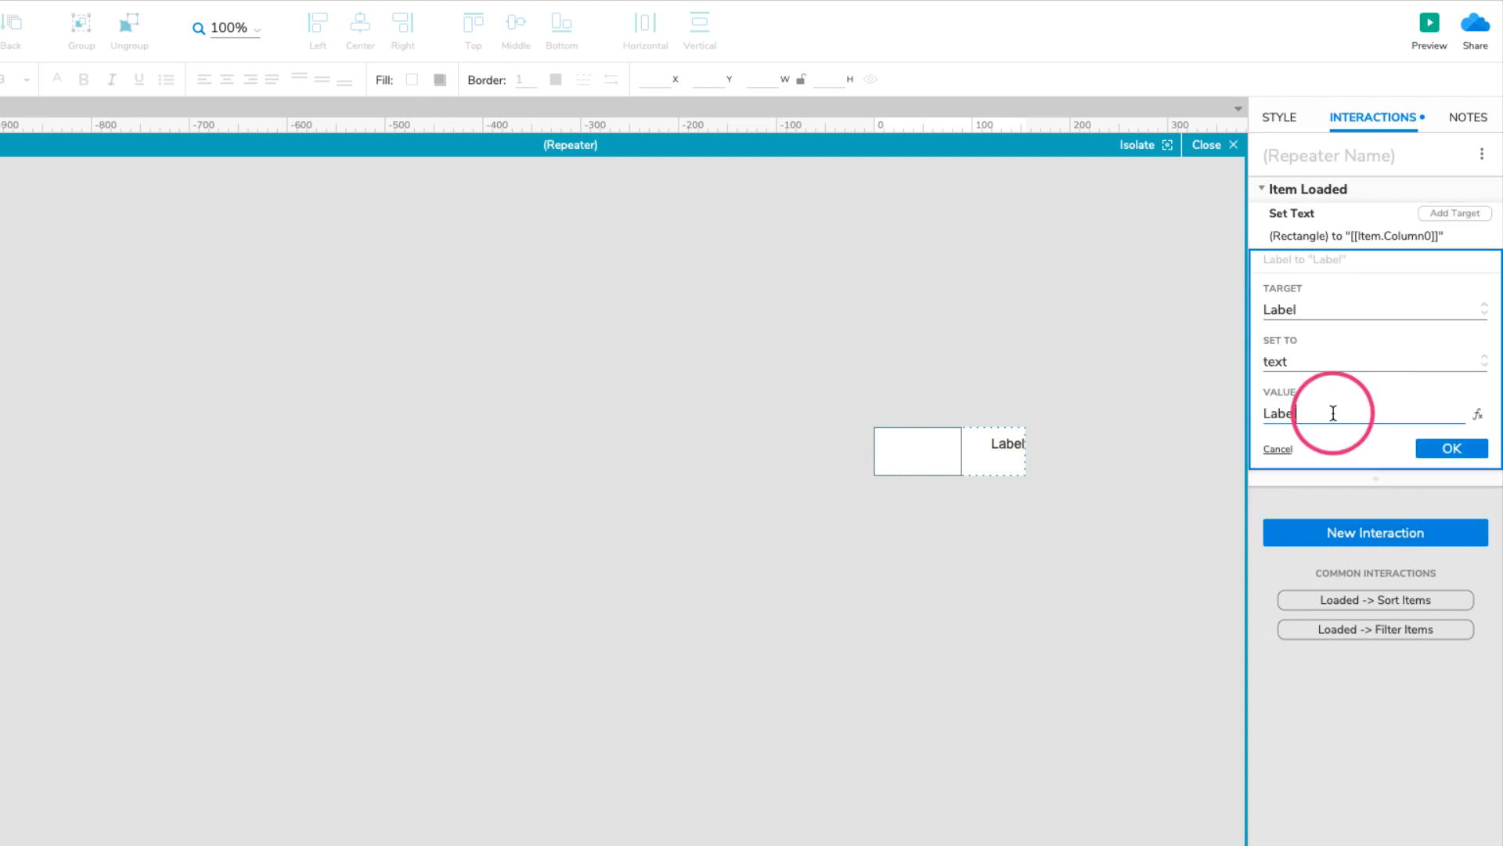
type("[[Item.")
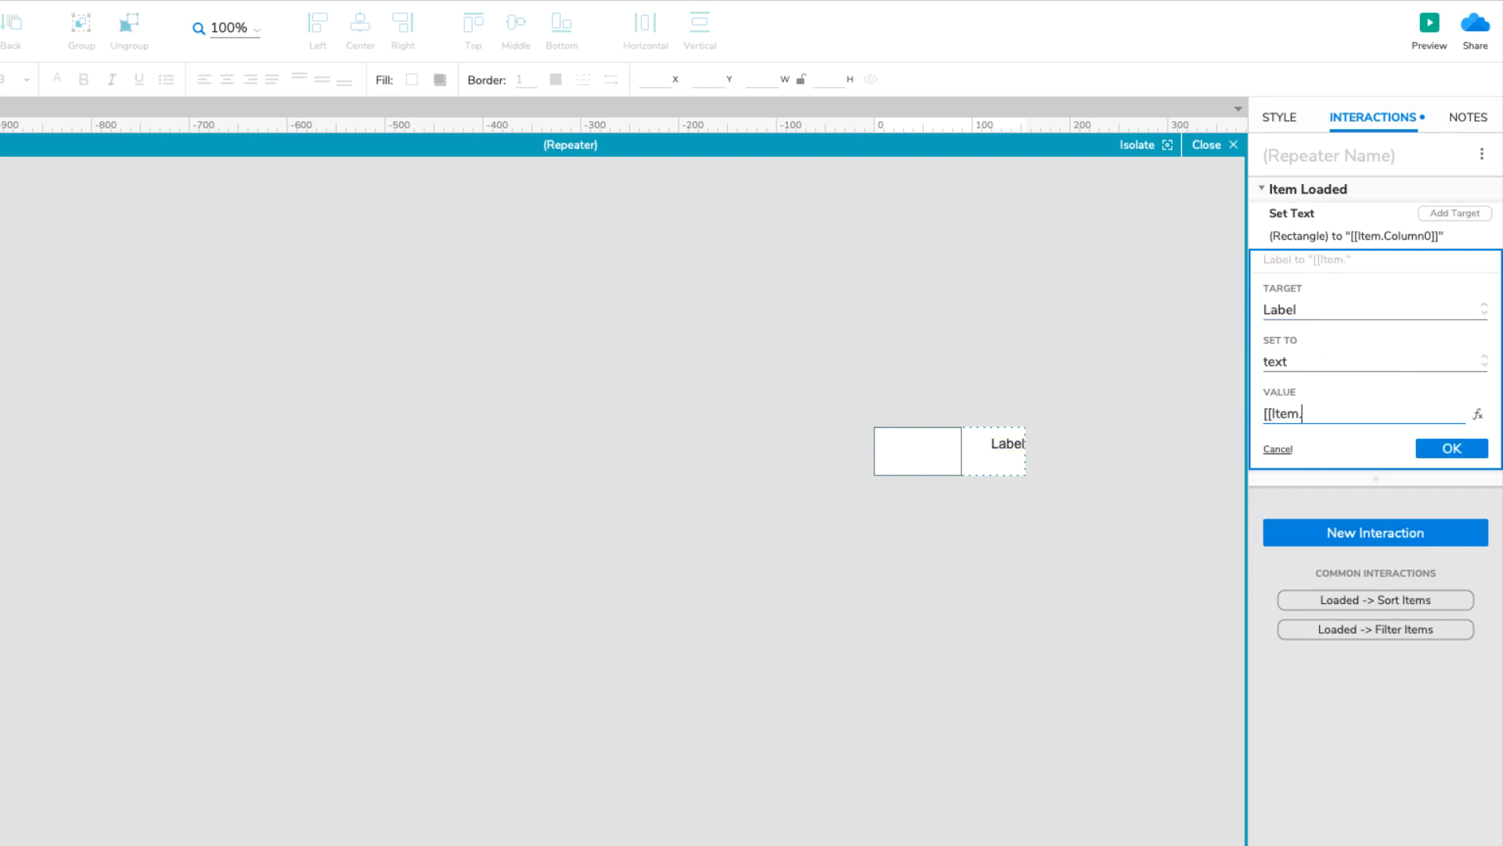
type("MyColumn]]")
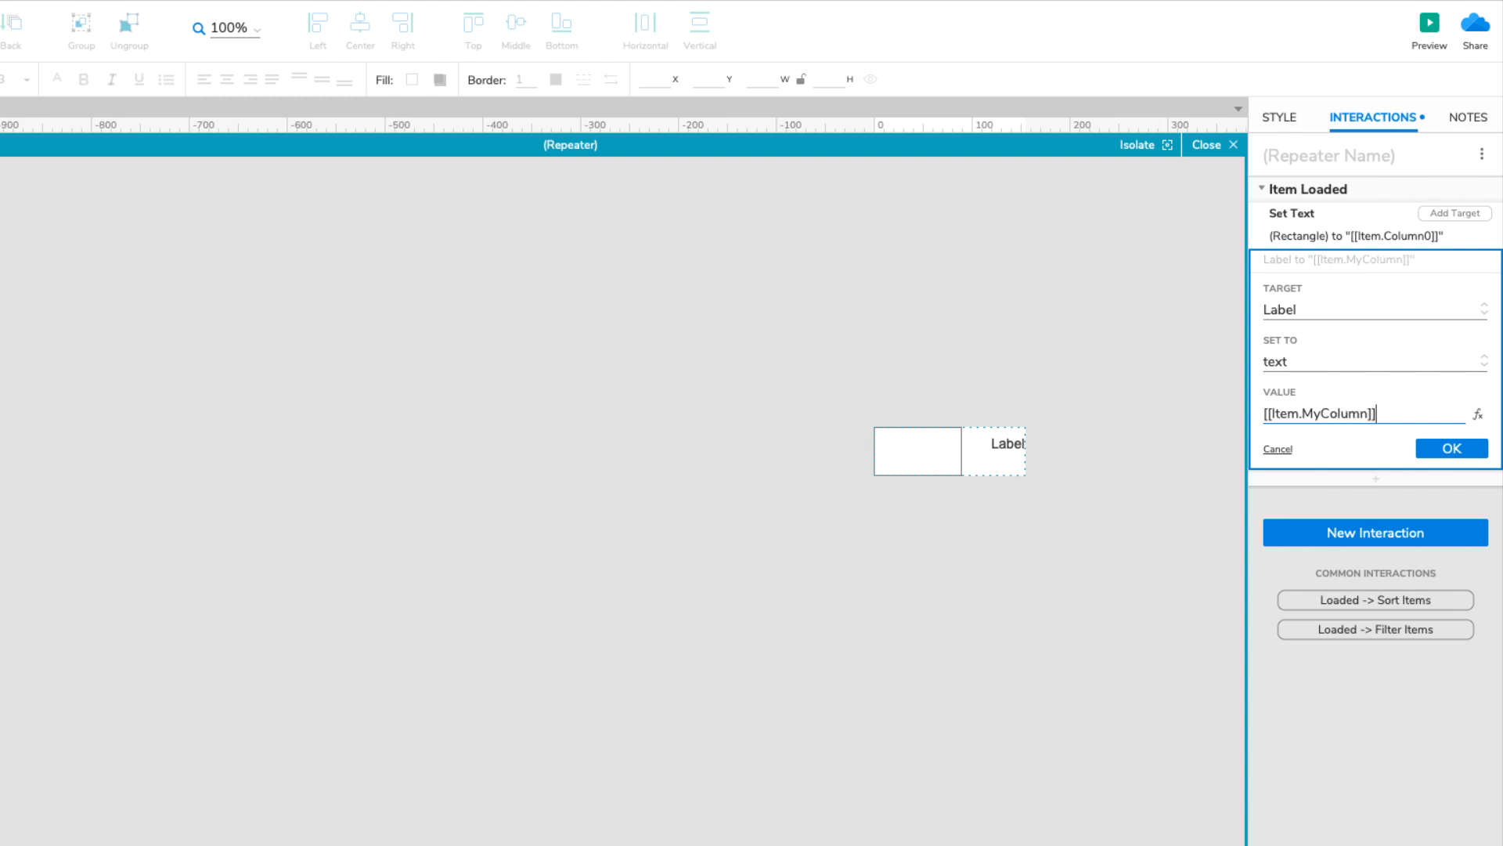
left_click(1450, 448)
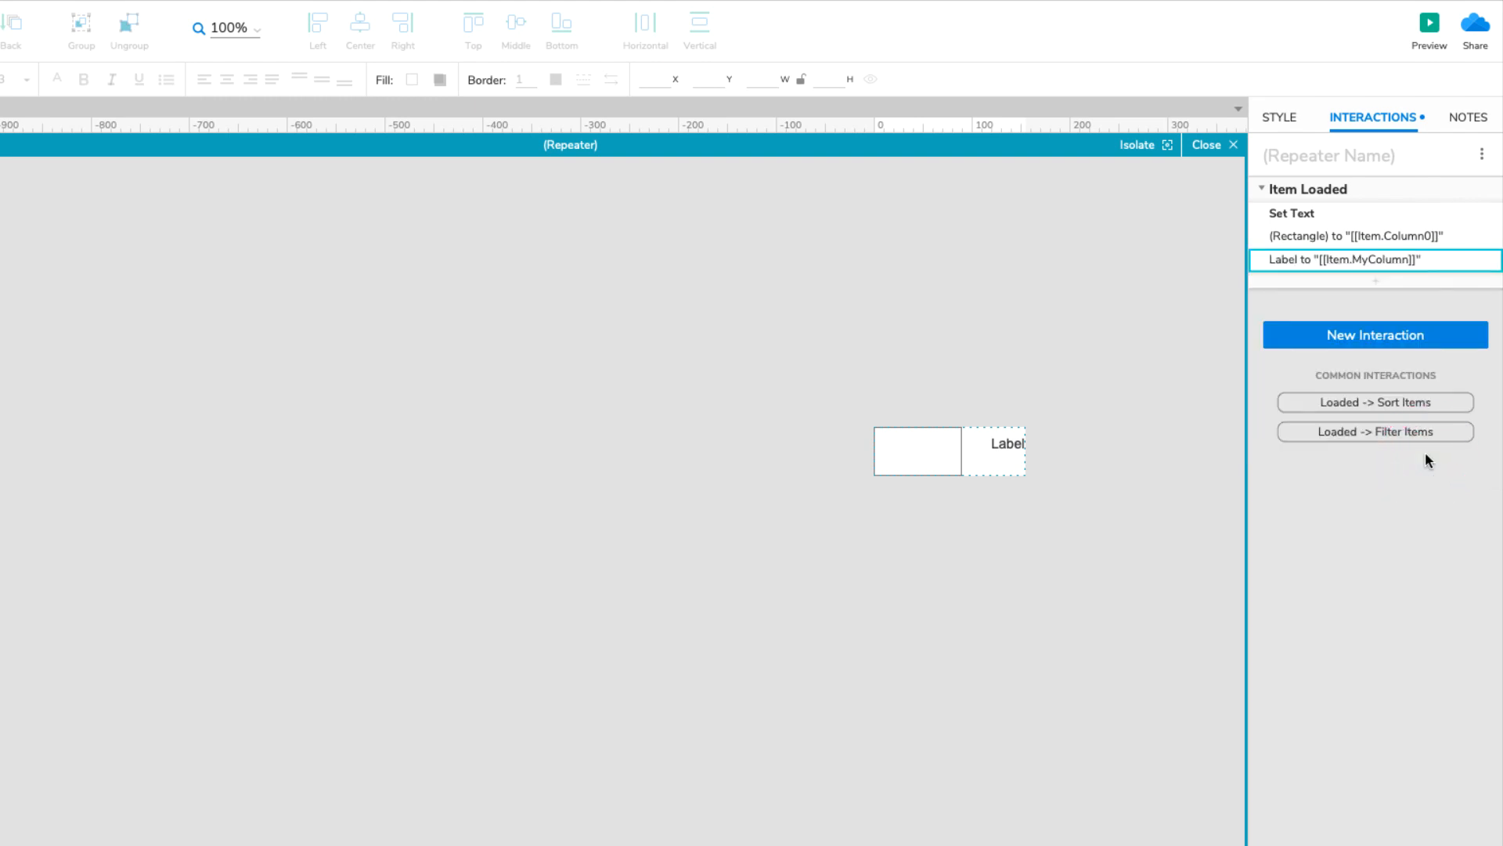
mouse_move(1212, 189)
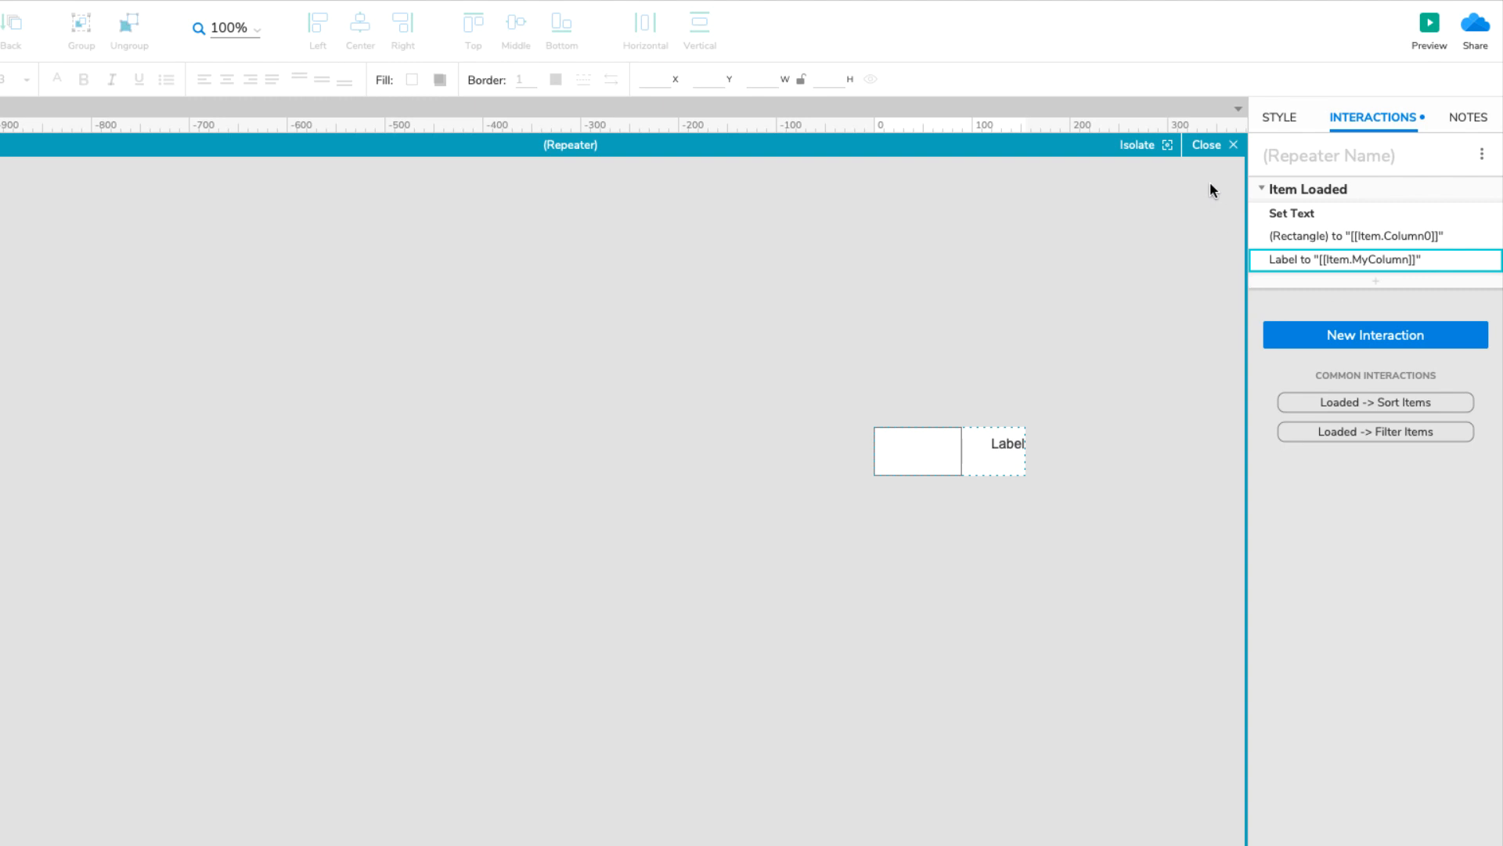
Place a Heading 3 reading 'Some text' beside the label in the repeater item.
left_click(1211, 144)
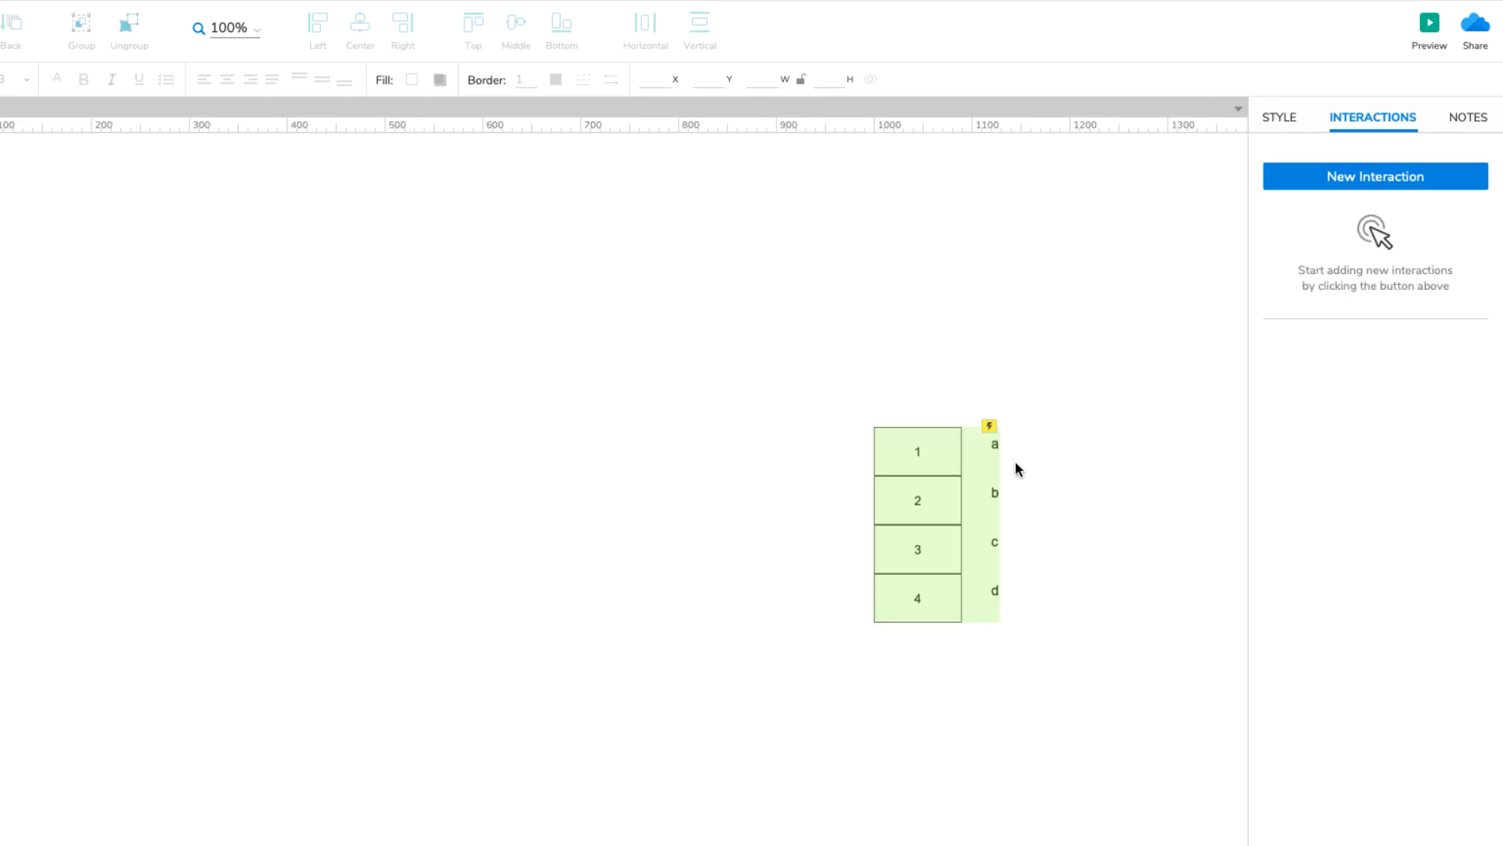
mouse_move(1015, 604)
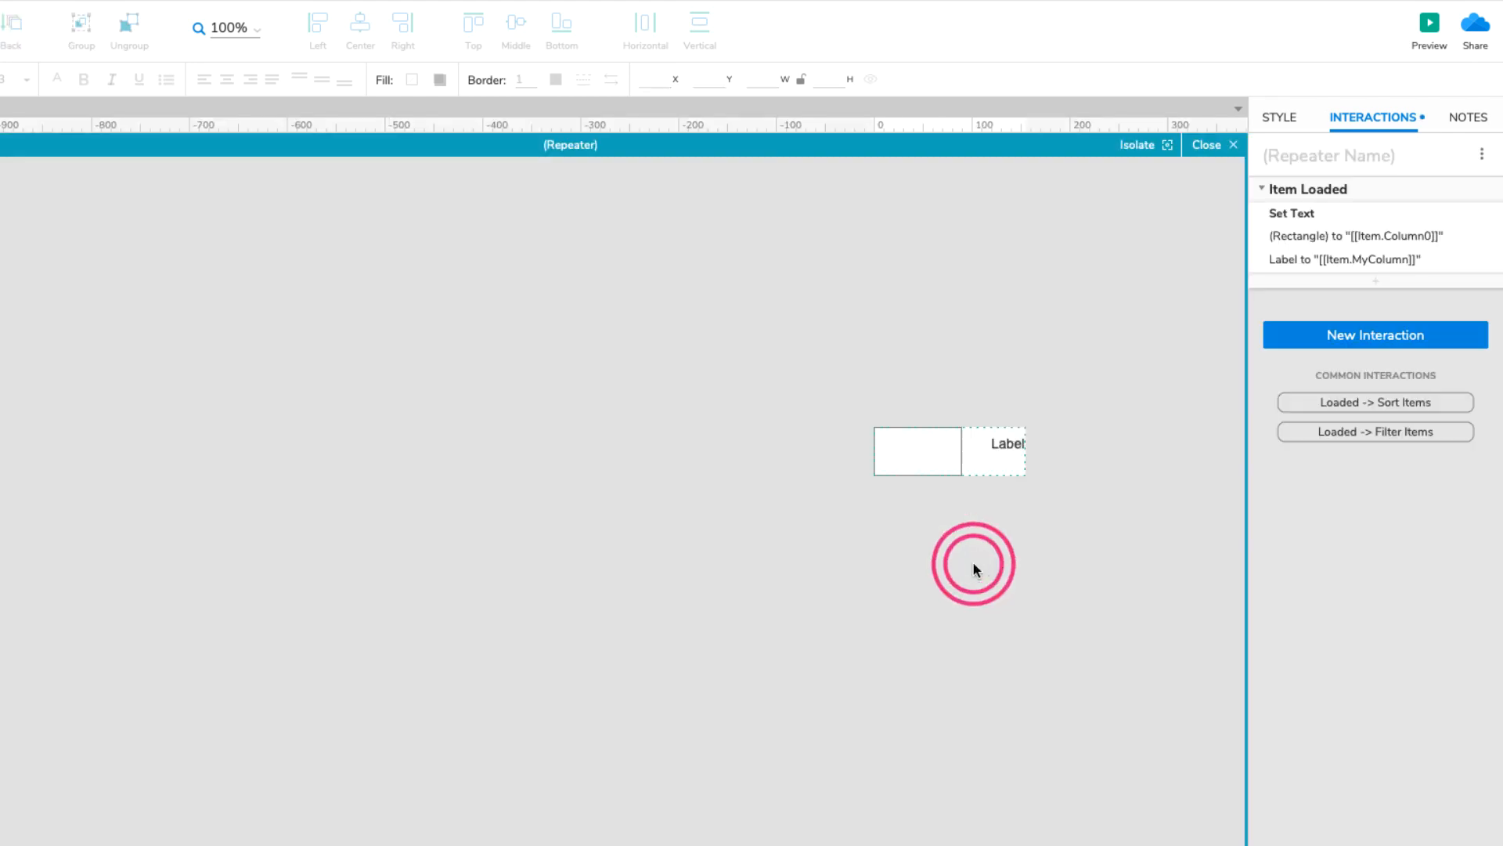
left_click(221, 737)
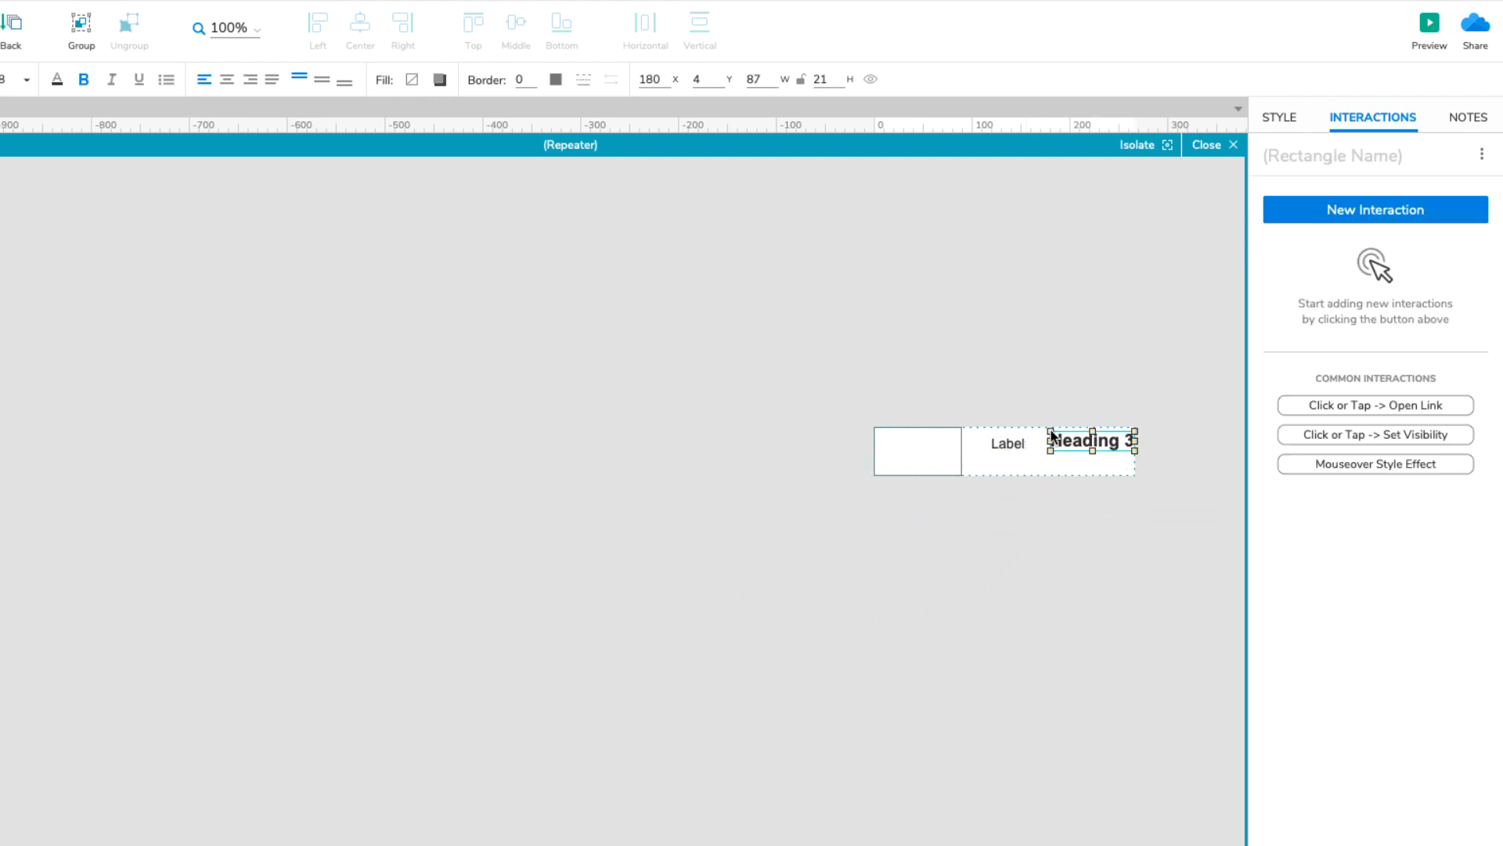
type("Some")
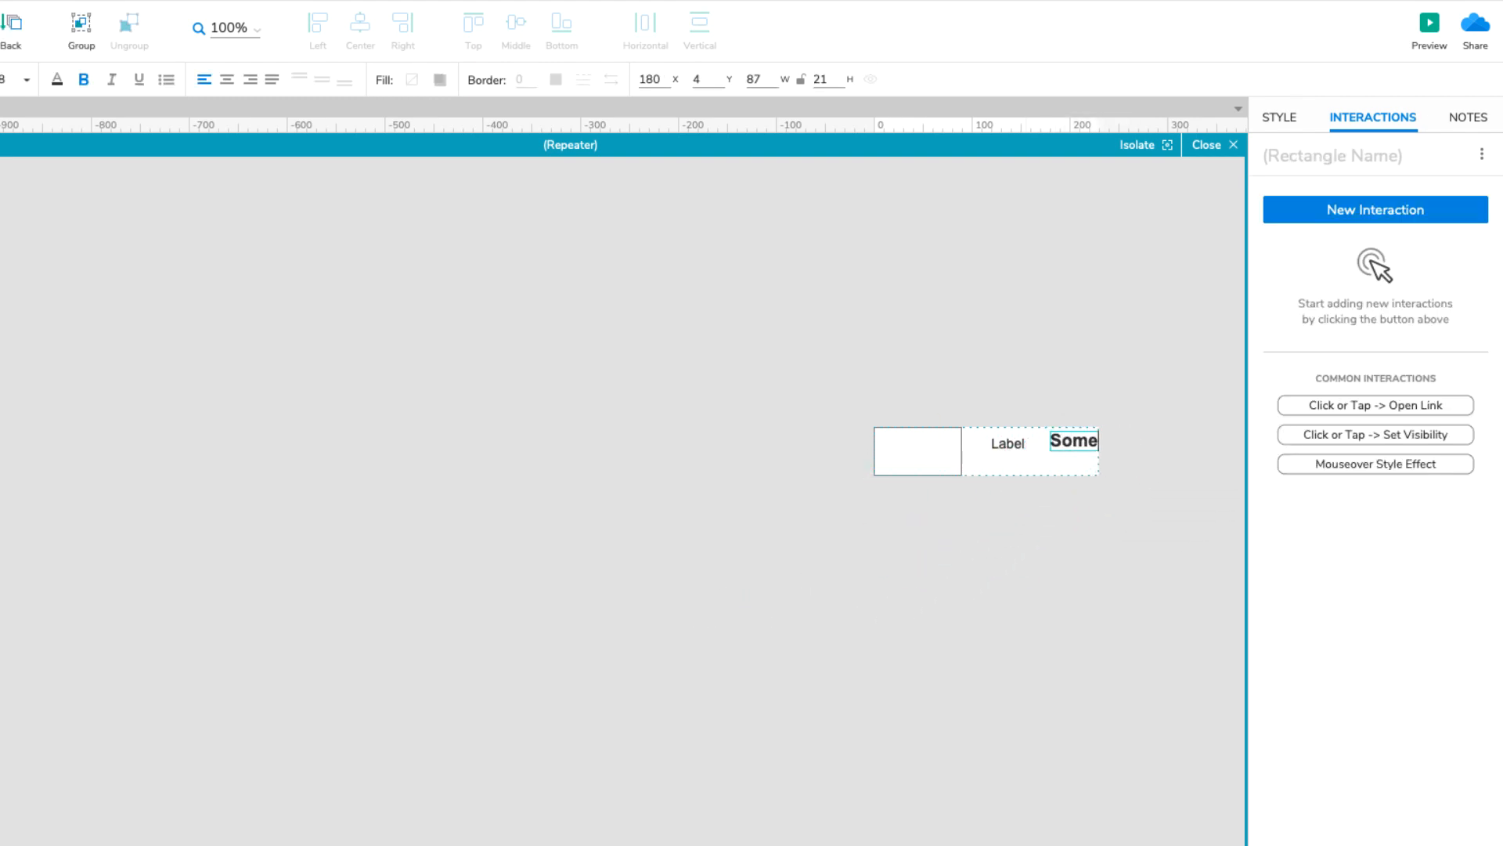
type("text")
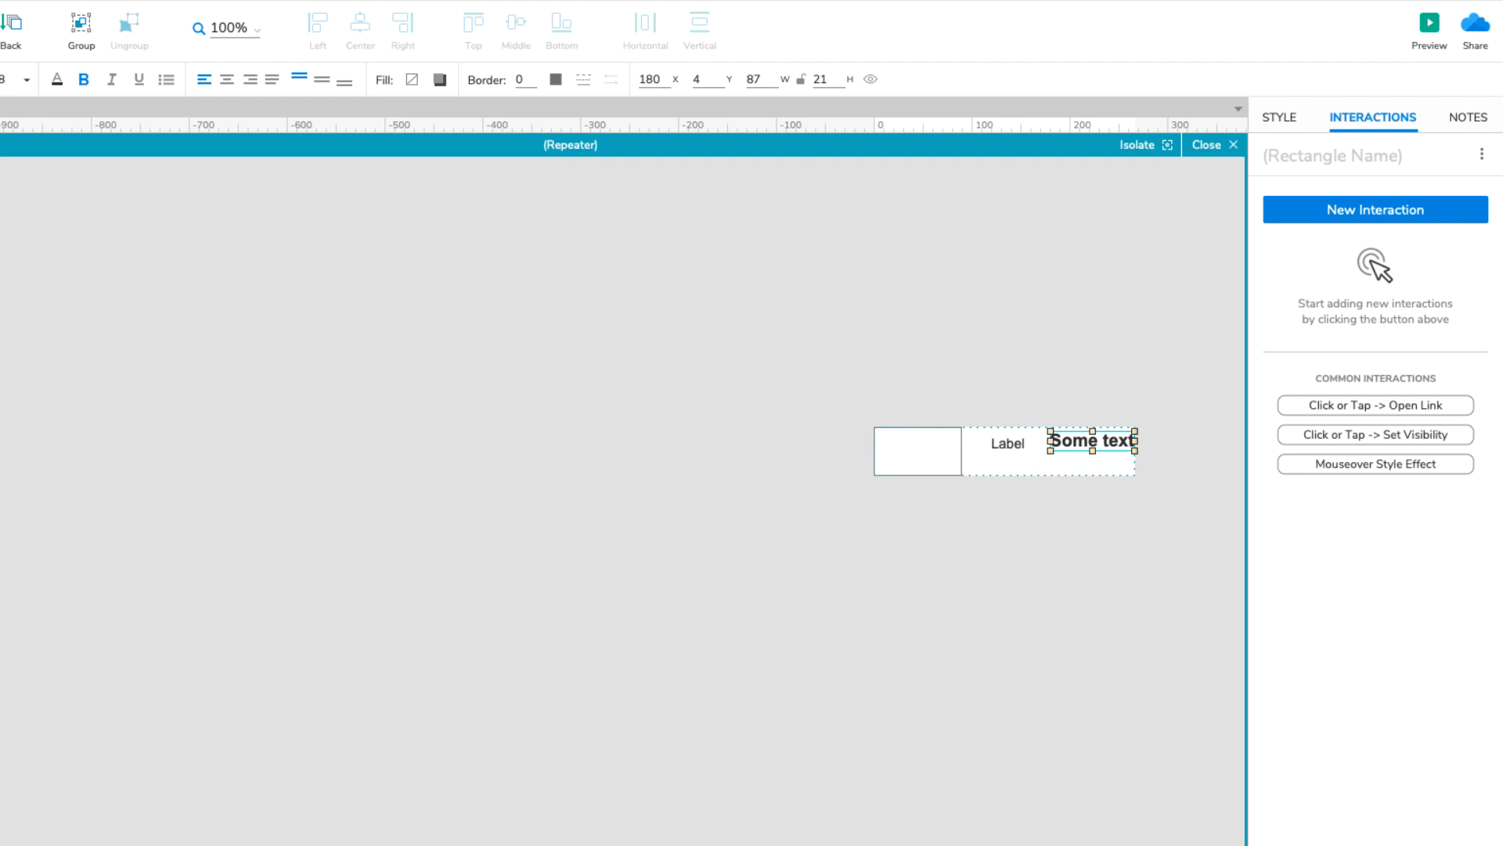
left_click(1233, 144)
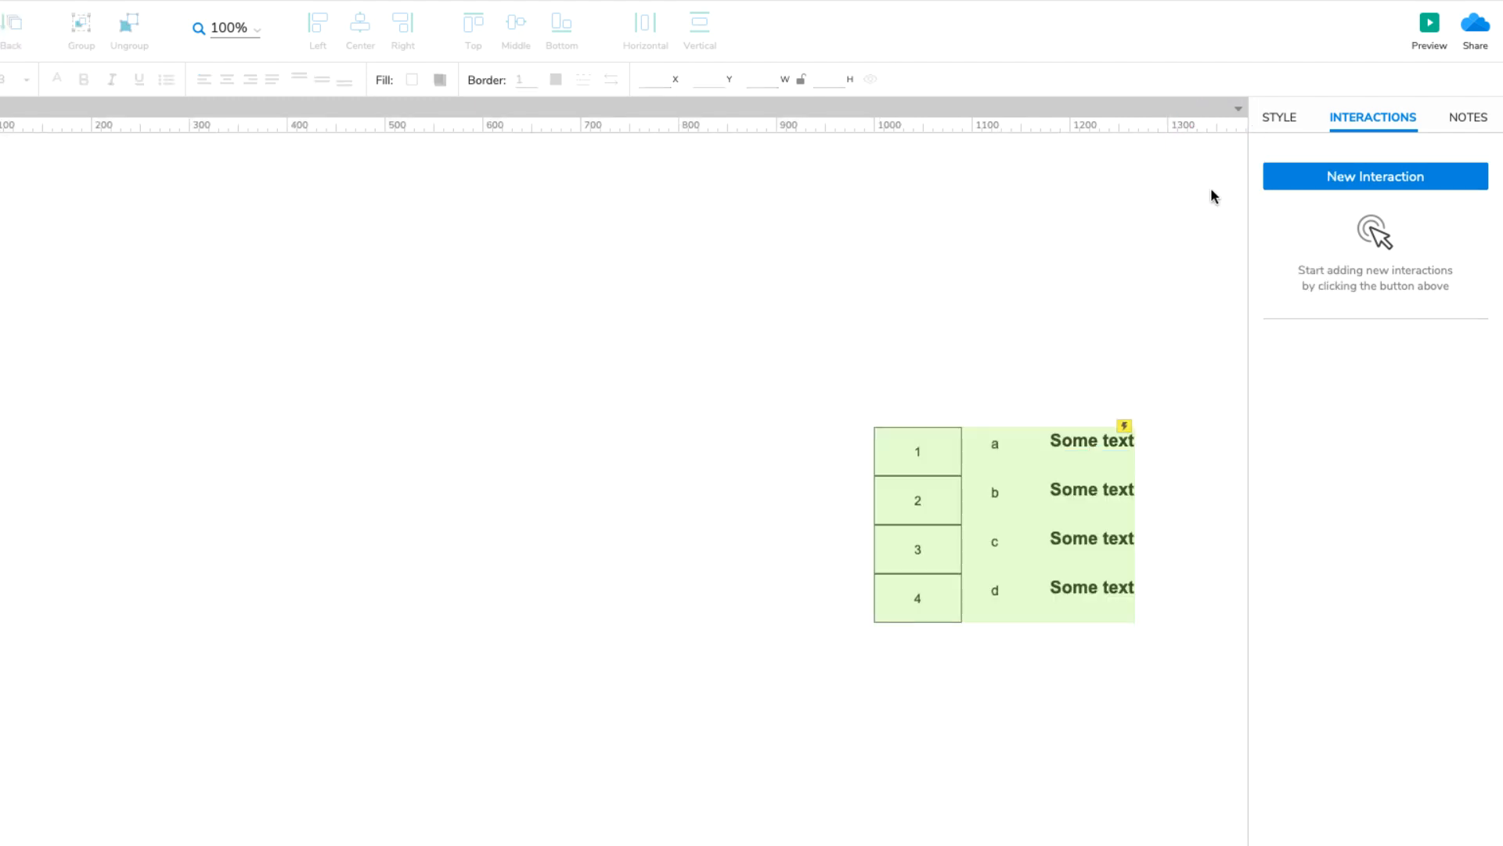
mouse_move(1143, 526)
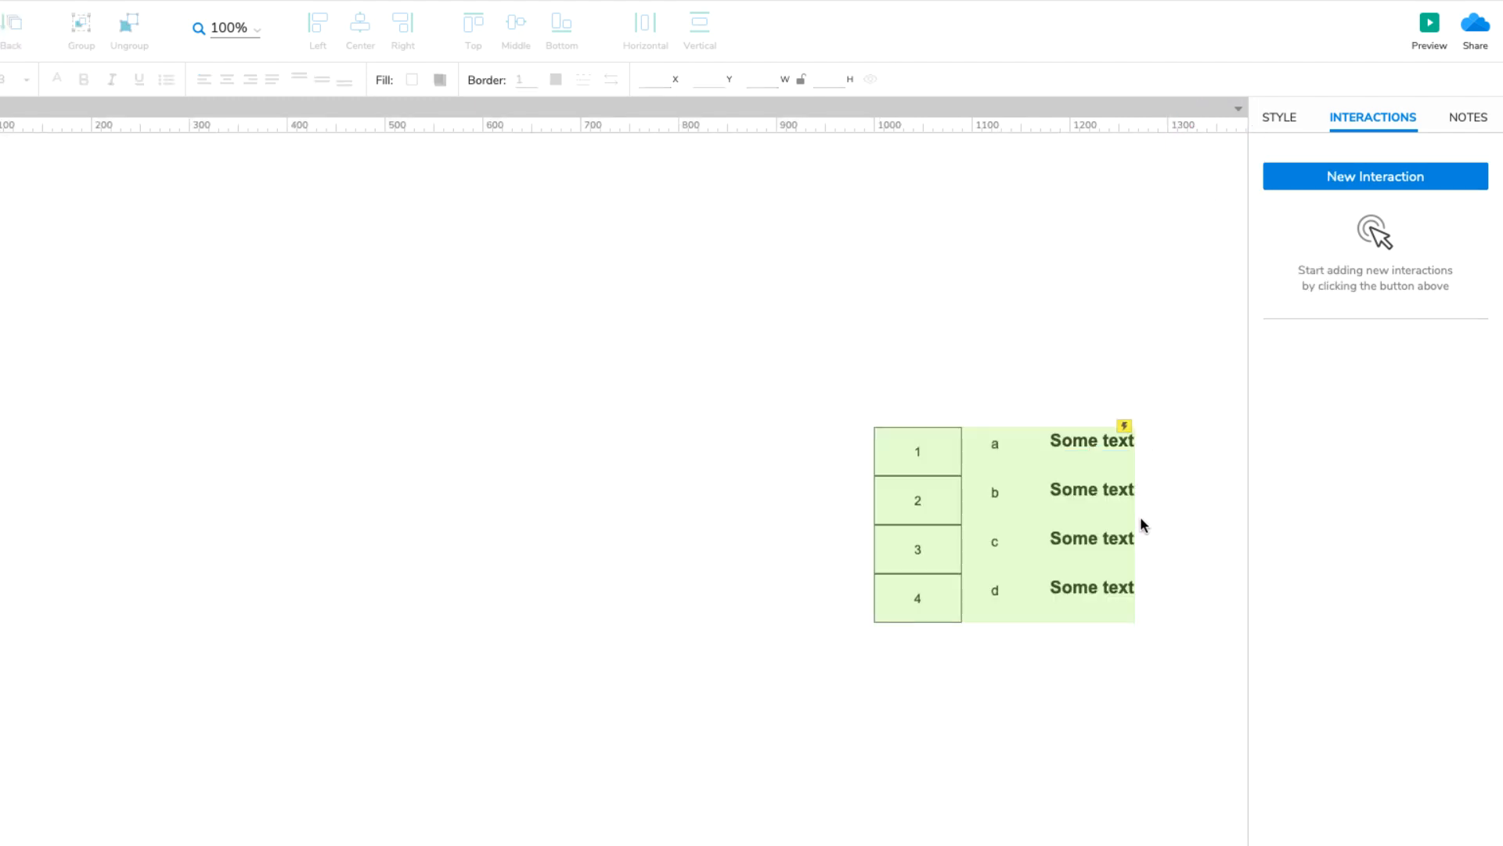
mouse_move(1142, 592)
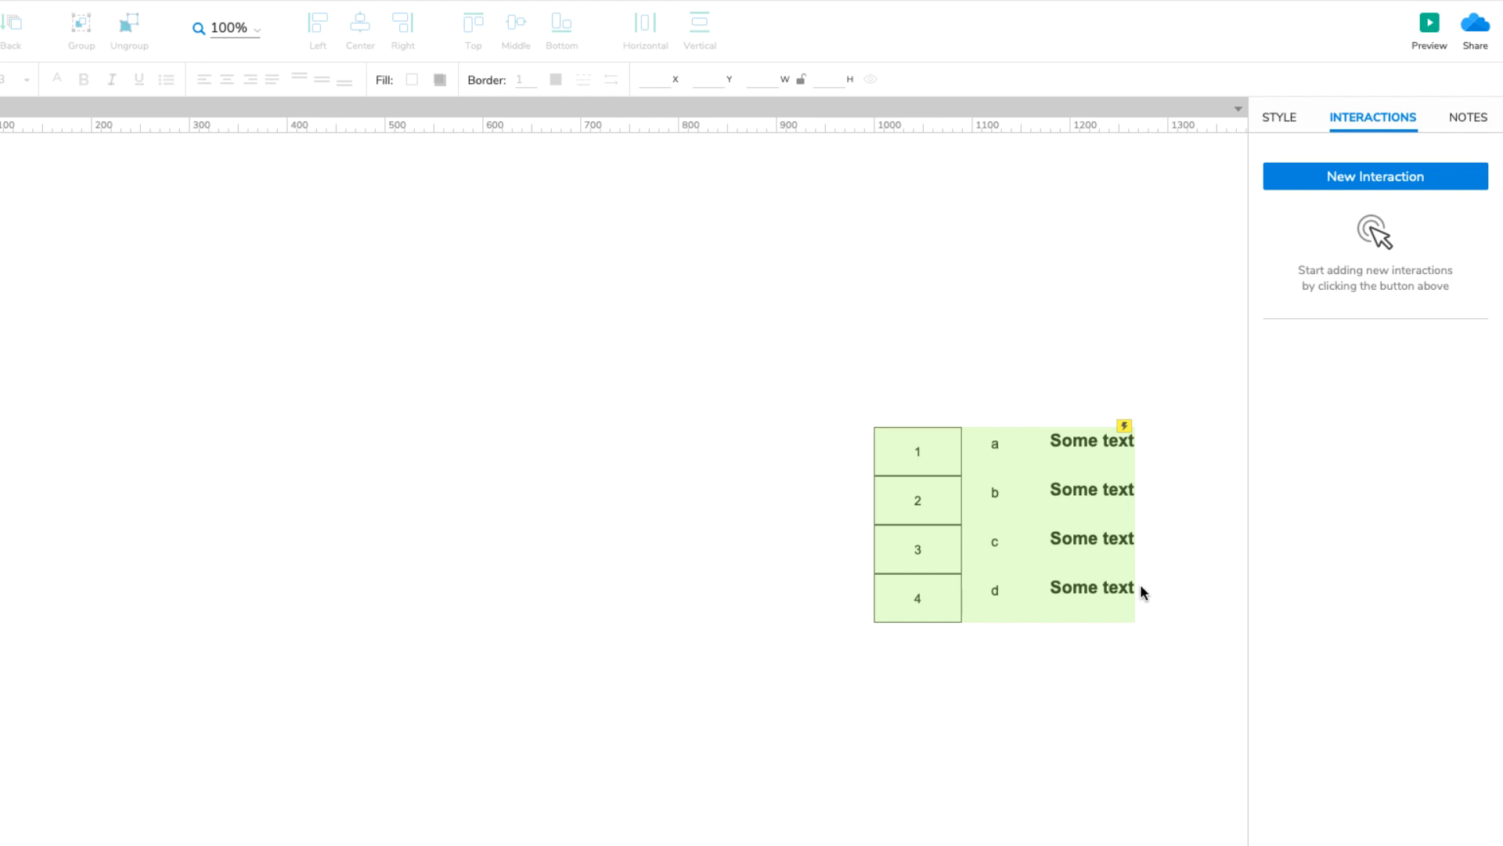